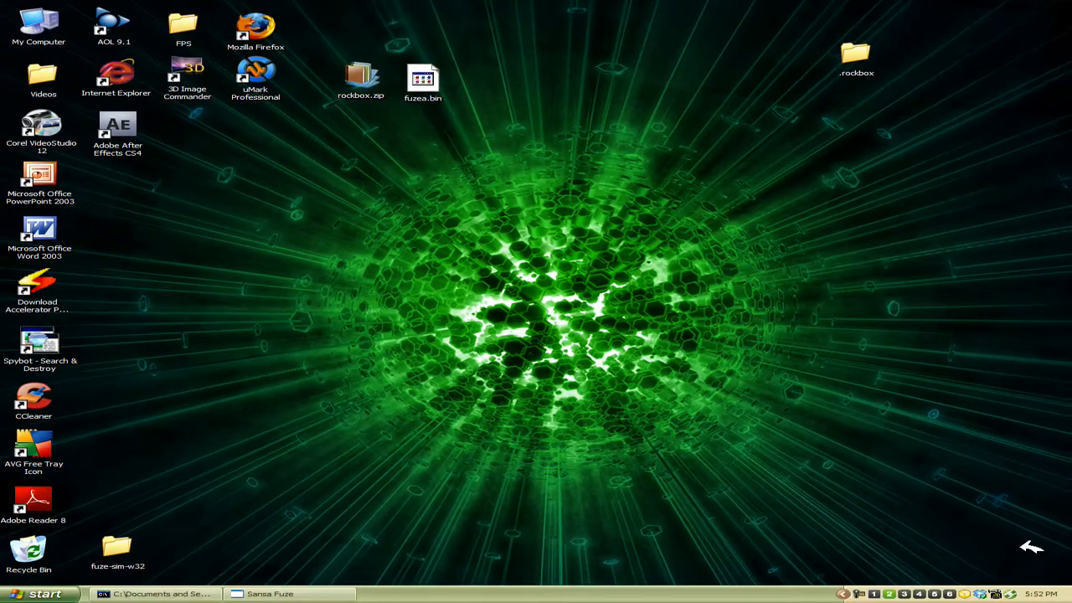
mouse_move(620, 149)
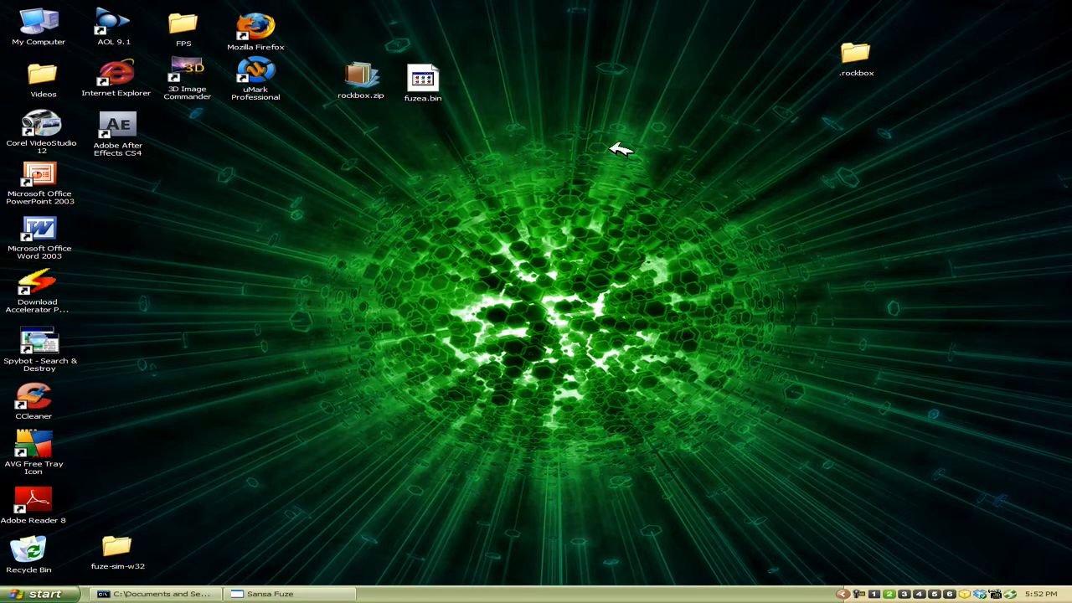
mouse_move(584, 188)
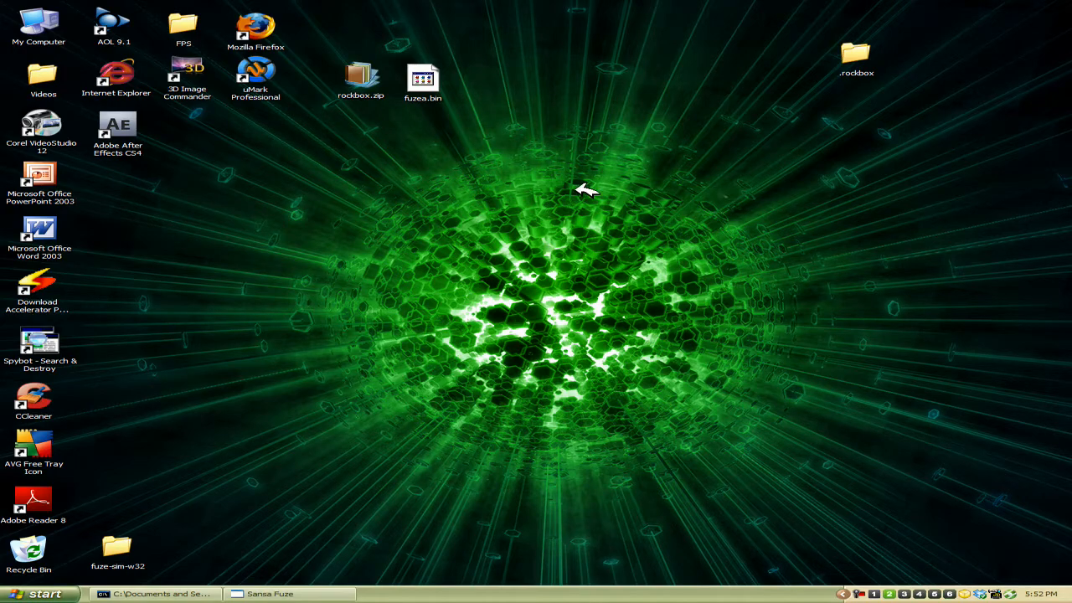
mouse_move(418, 59)
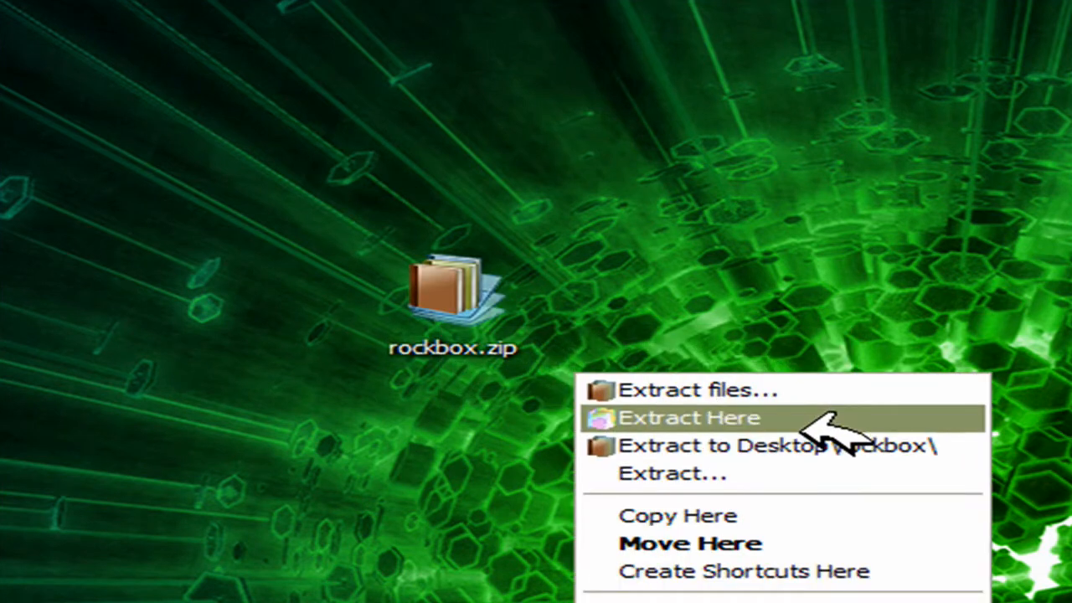
mouse_move(754, 411)
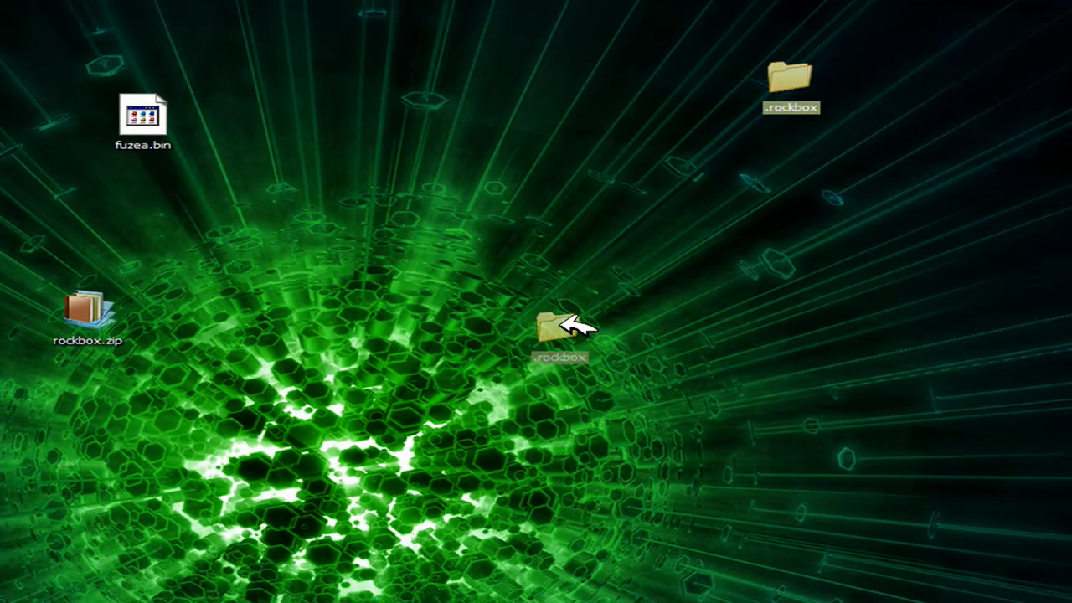
double_click(560, 327)
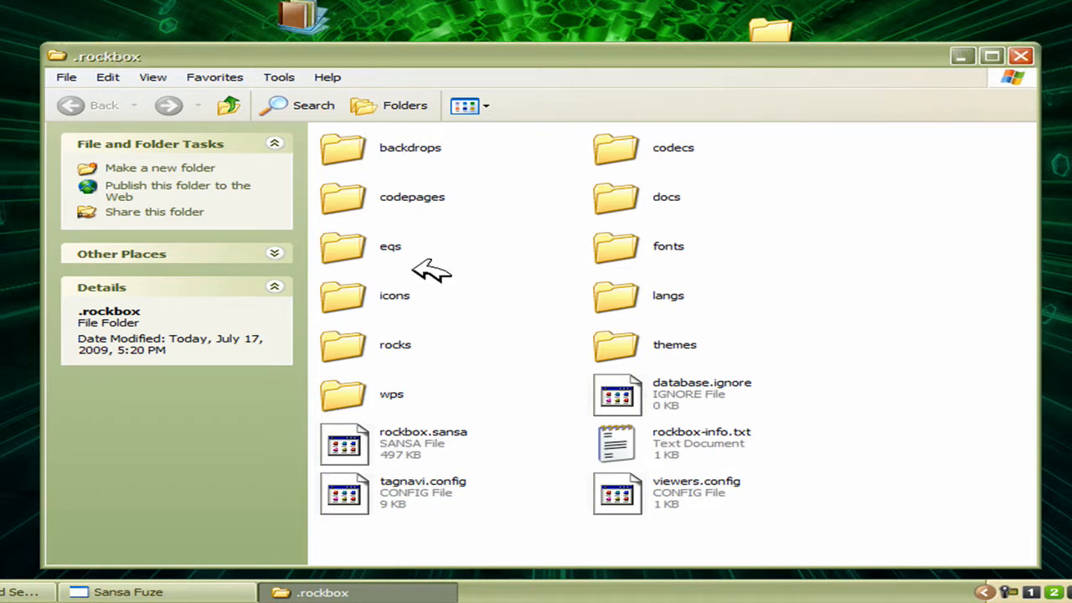
mouse_move(559, 241)
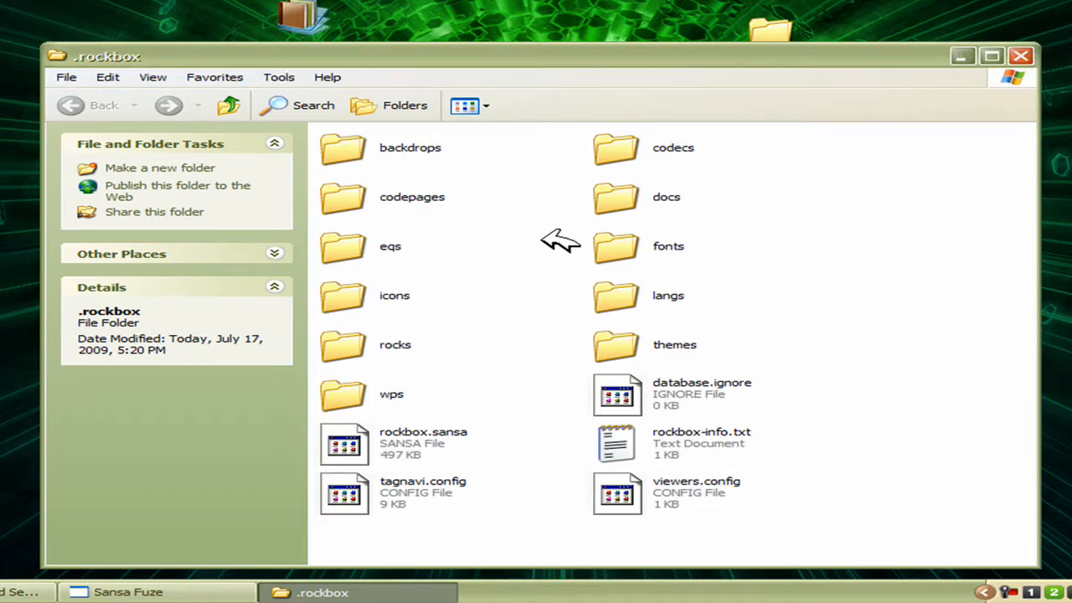
mouse_move(563, 232)
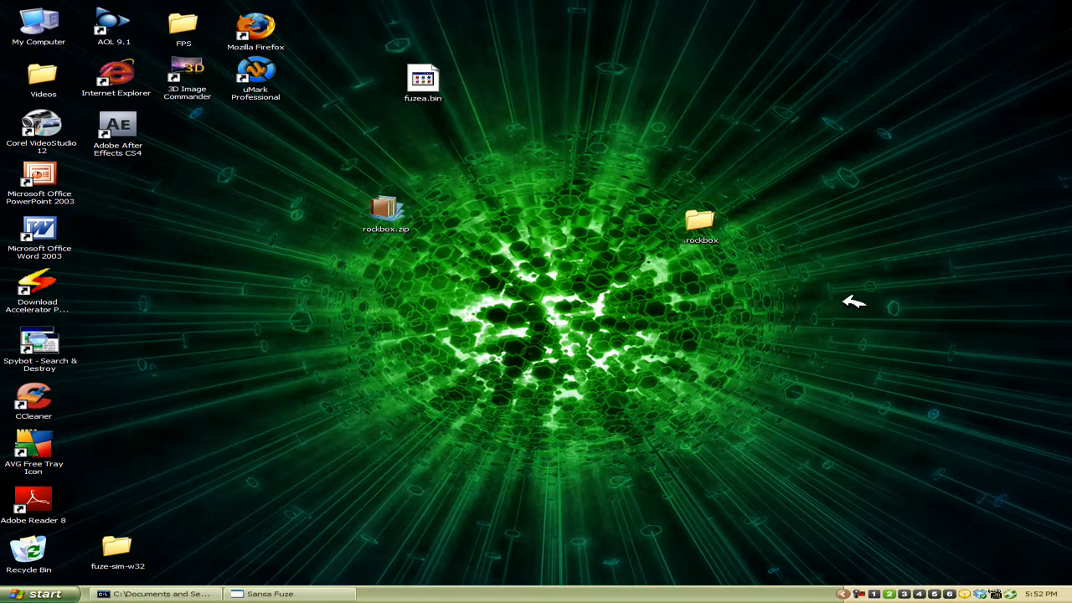
- Group the rockbox.zip, .rockbox and fuzea.bin icons together on the desktop
left_click_drag(701, 222, 748, 79)
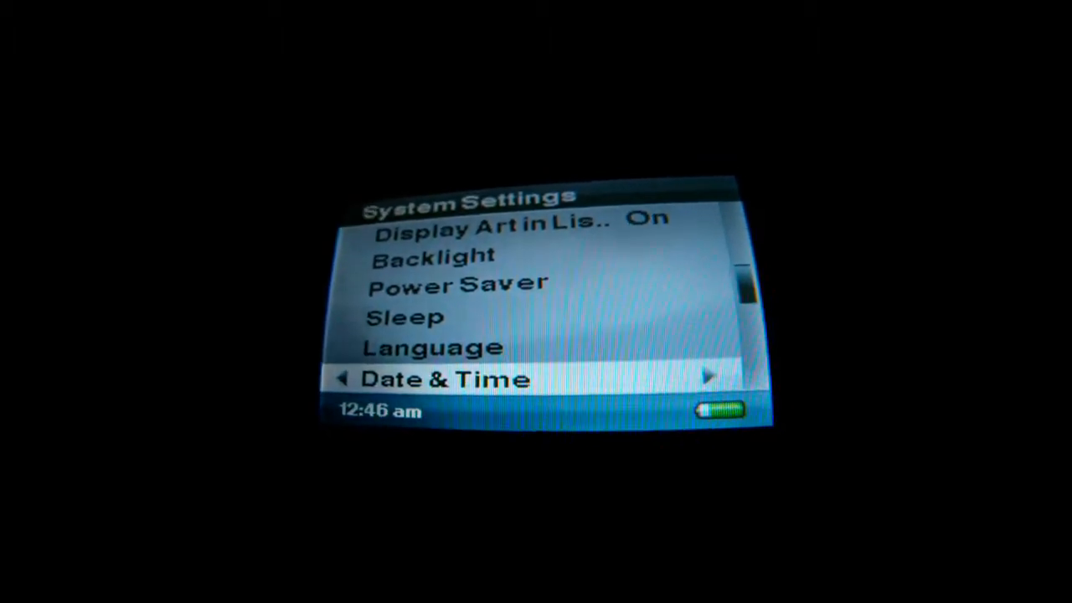
- Scroll the Fuze's System Settings down past Date & Time to Reset Factory Settings
scroll("down", 3)
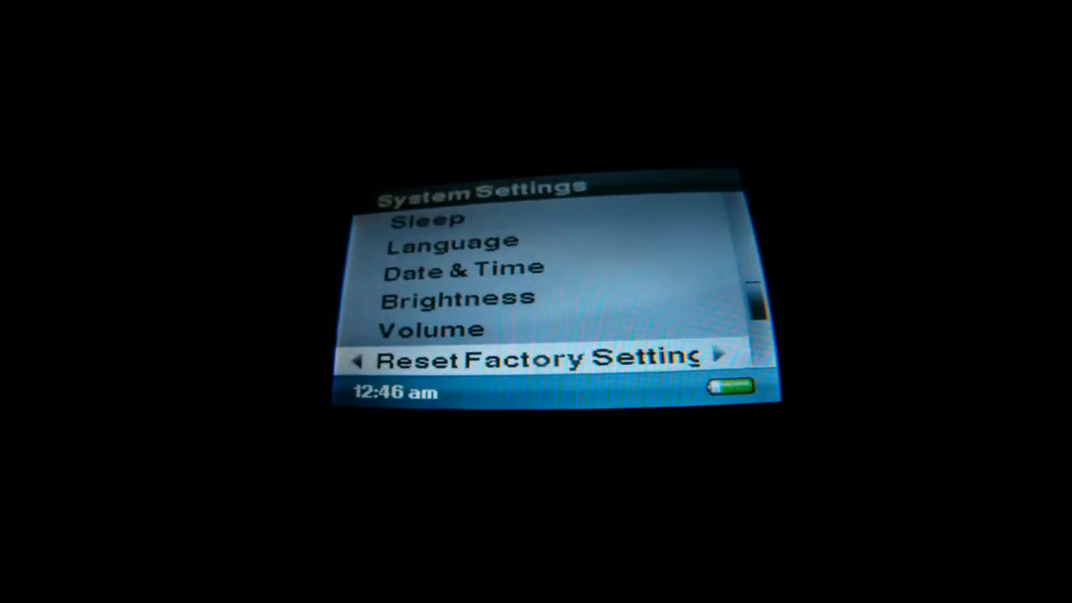
scroll("down", 3)
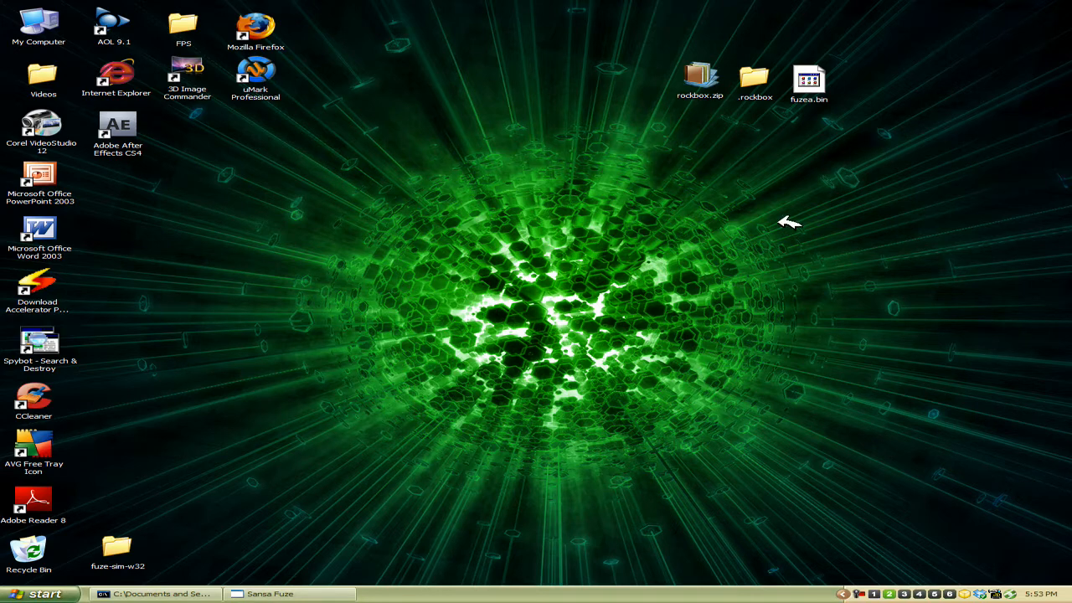
mouse_move(197, 143)
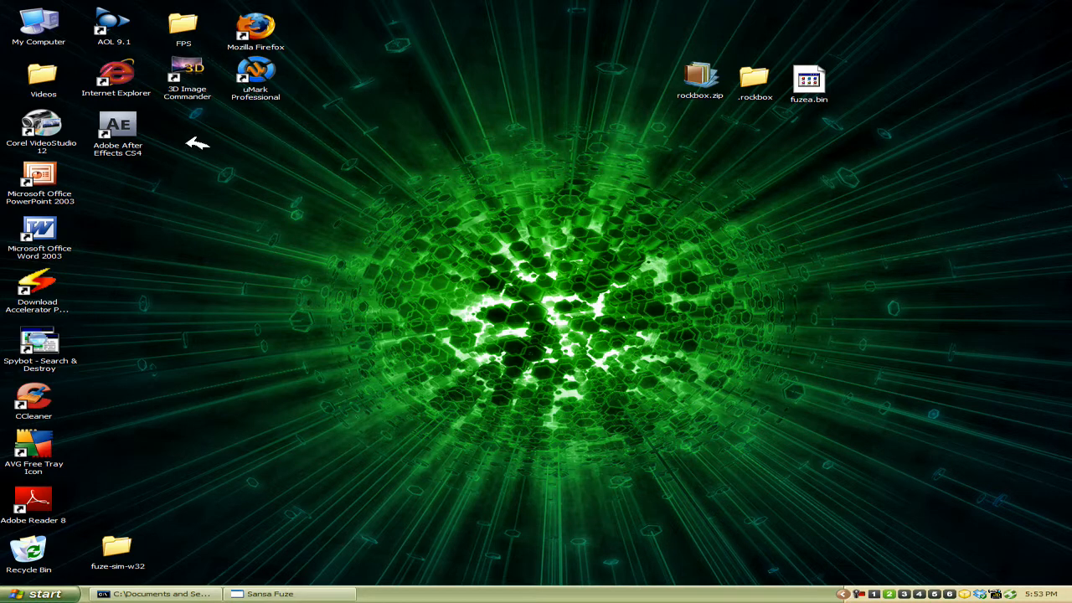
- Open My Computer and browse into the SANSA FUZE (I:) removable drive
double_click(38, 25)
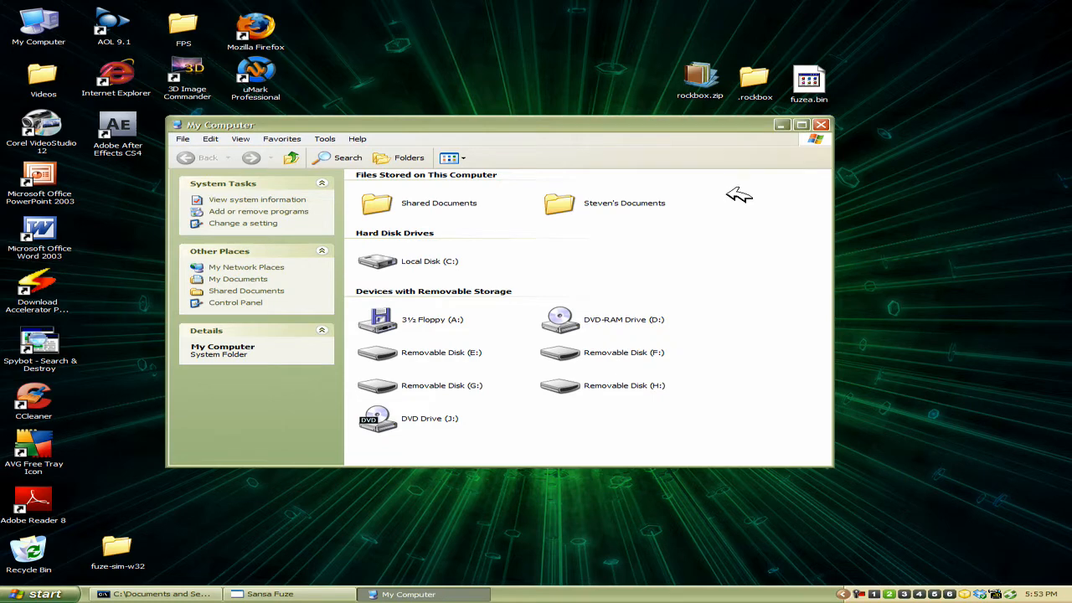
mouse_move(624, 173)
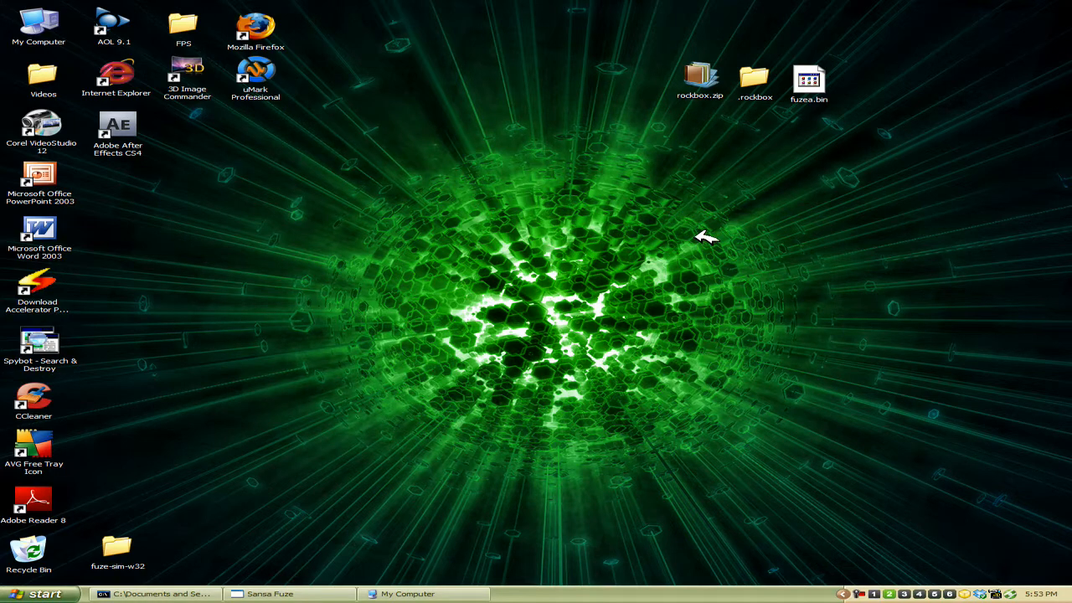
mouse_move(423, 593)
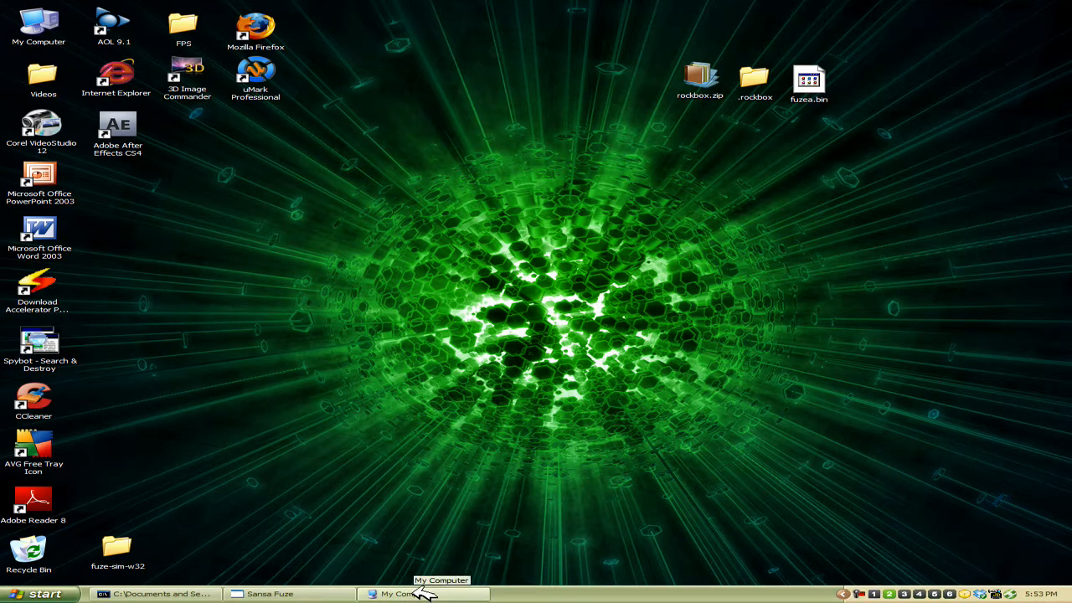
left_click(422, 593)
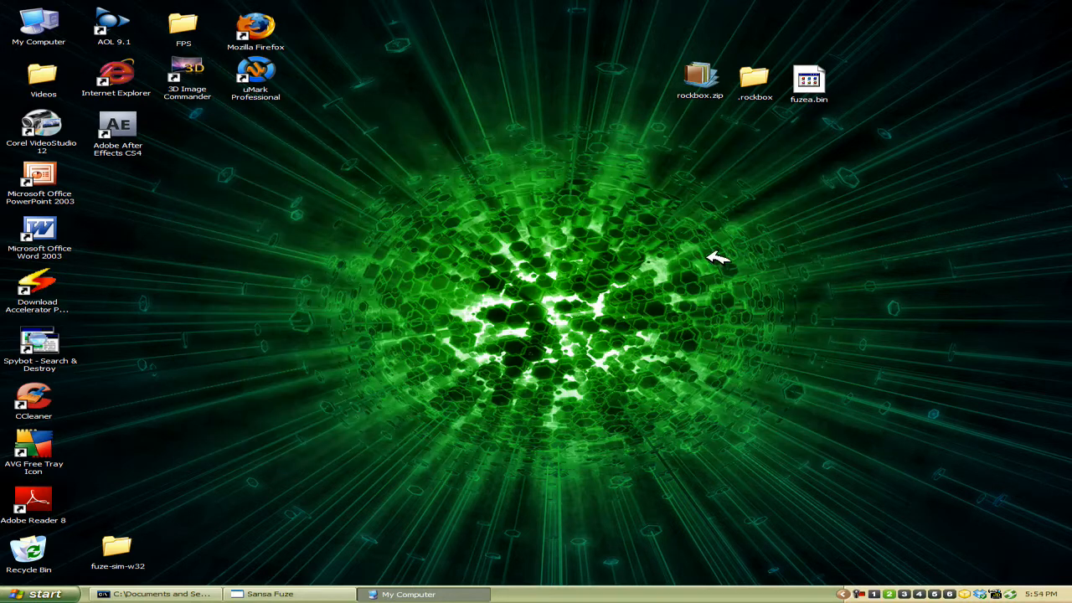
left_click(407, 594)
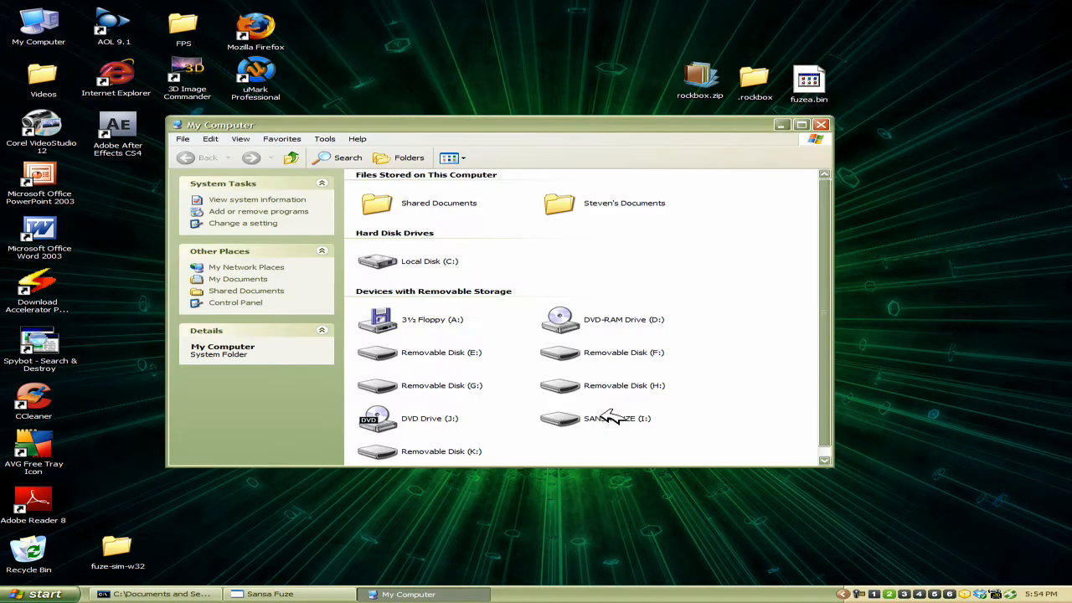
left_click(620, 418)
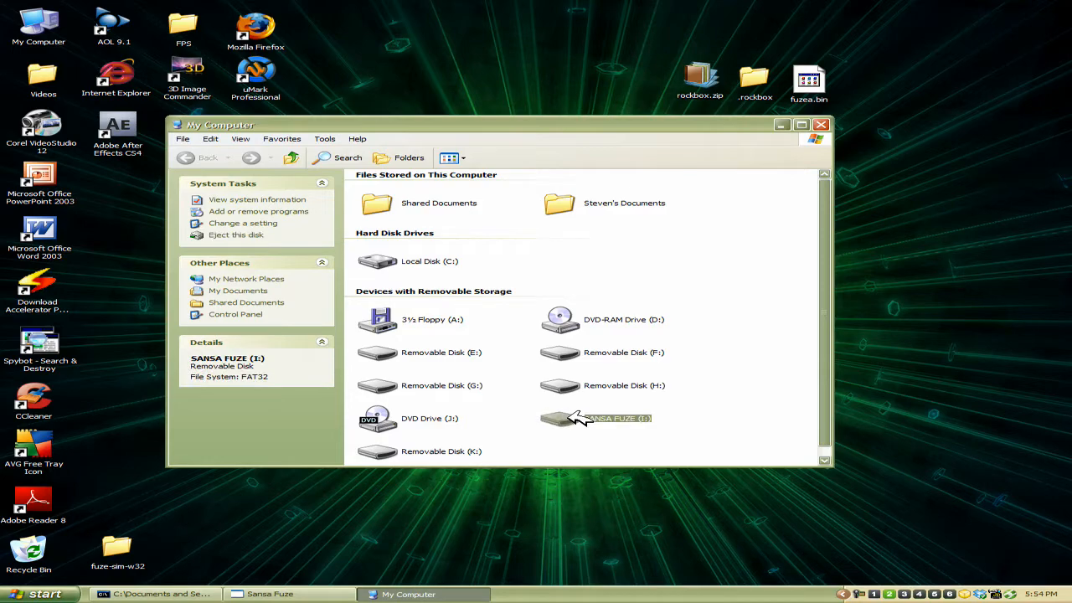
double_click(587, 418)
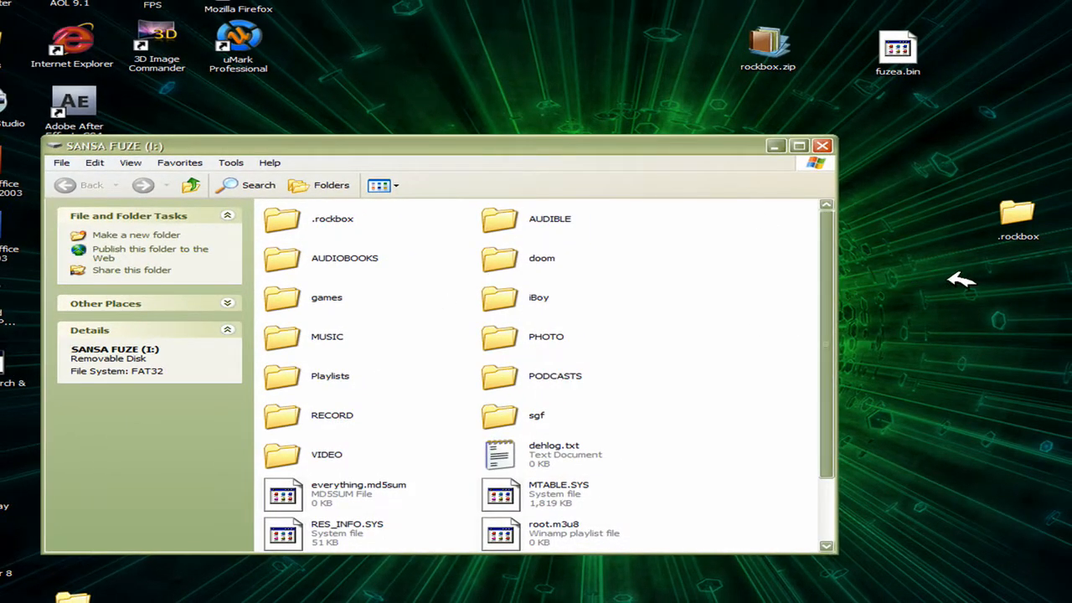
mouse_move(837, 222)
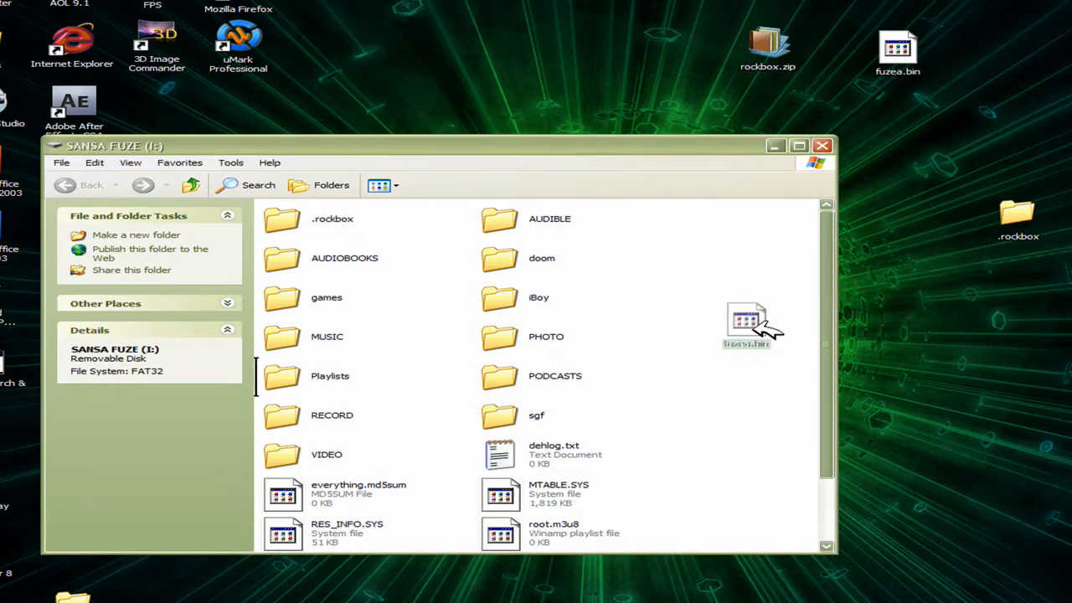
- Drag fuzea.bin from the desktop toward the SANSA FUZE (I:) window
left_click_drag(745, 326, 971, 339)
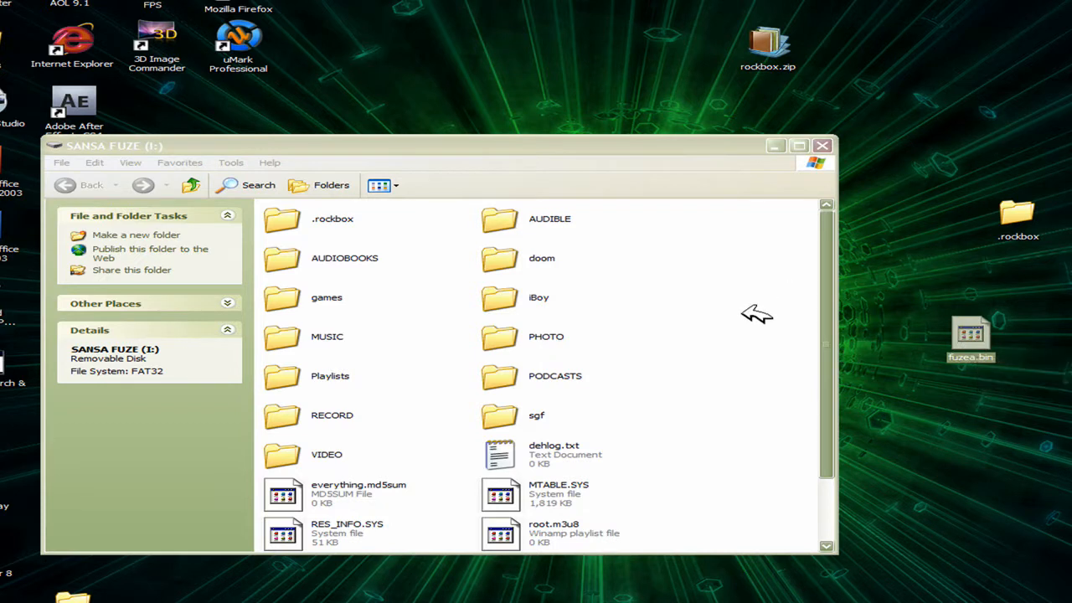
mouse_move(1028, 216)
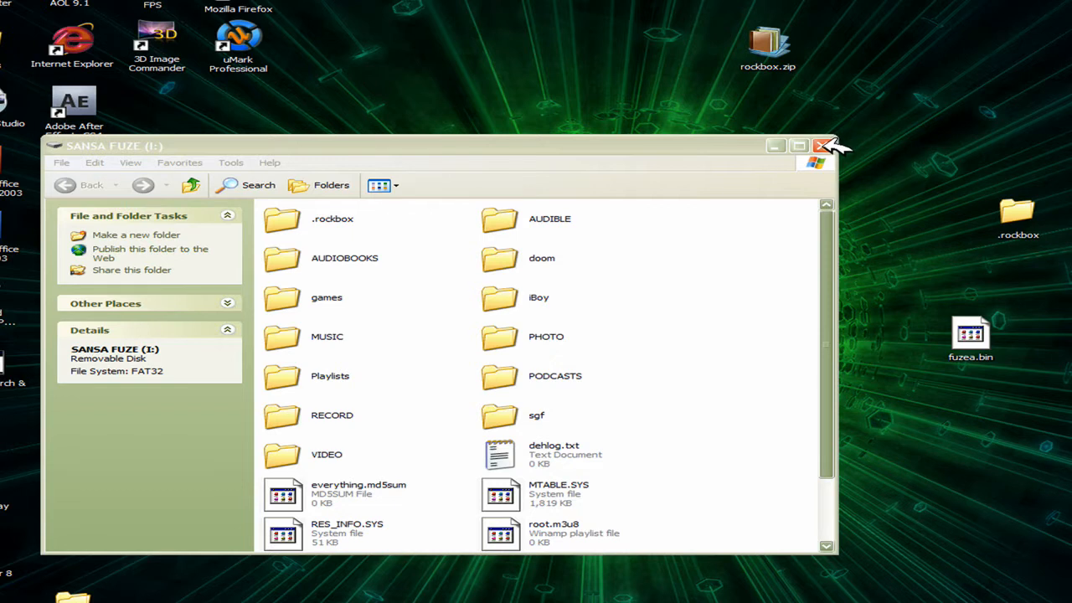
mouse_move(838, 158)
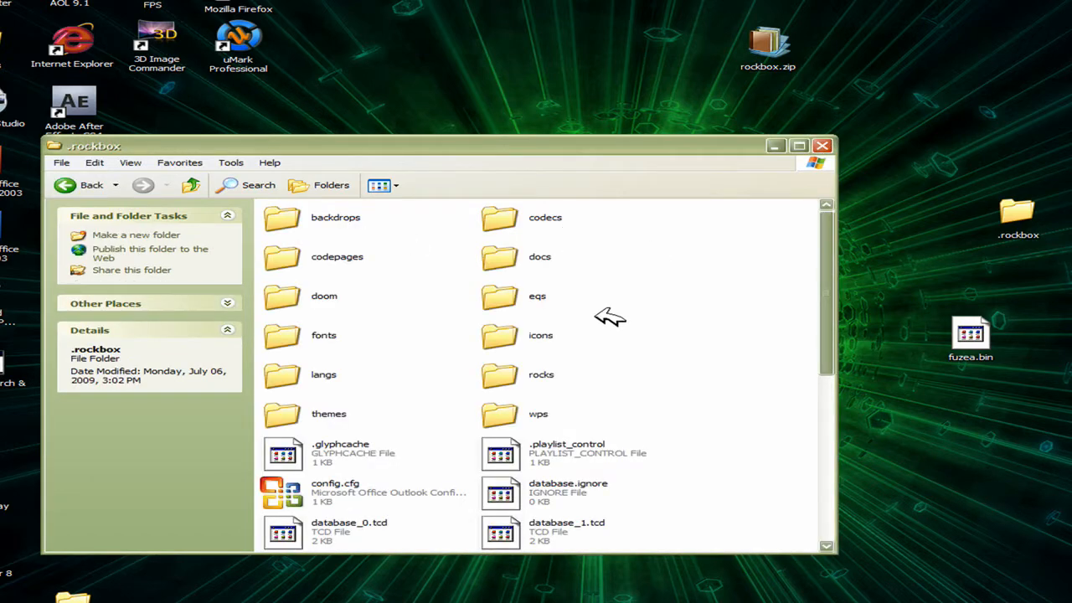
mouse_move(360, 381)
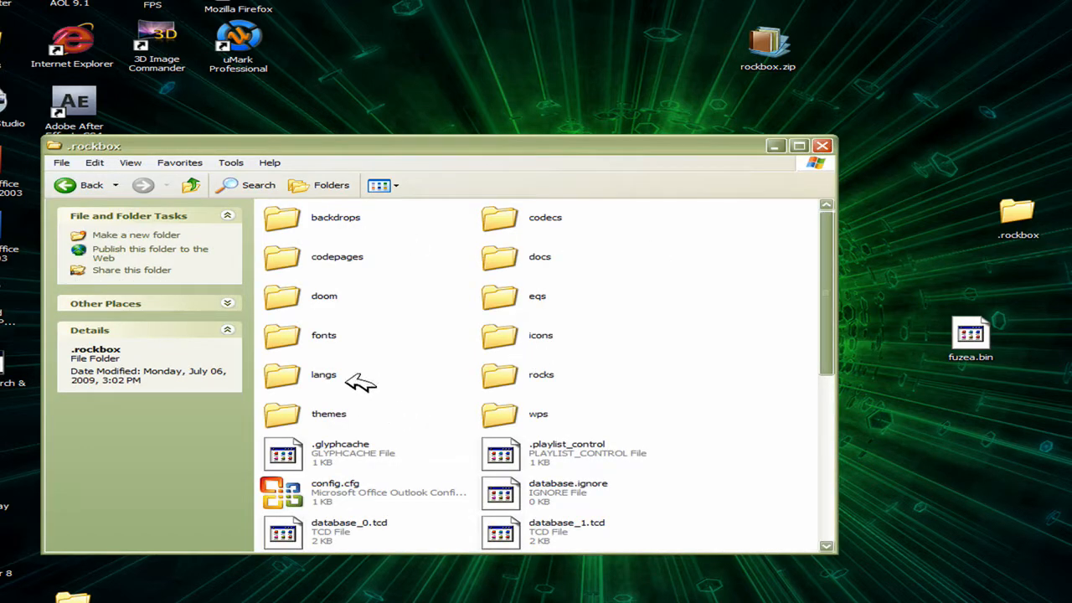
mouse_move(381, 413)
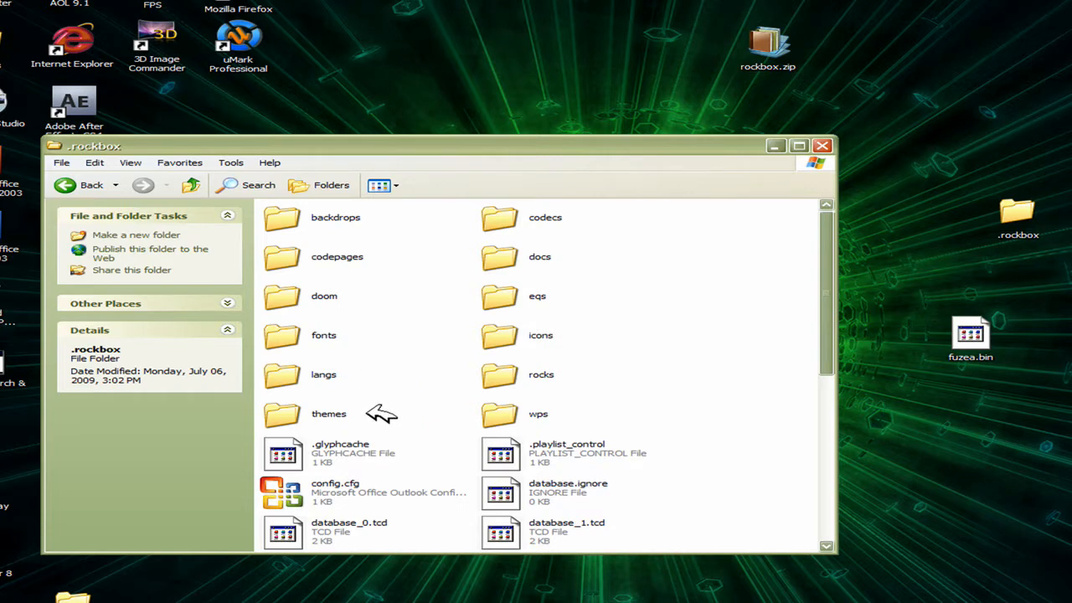
mouse_move(377, 410)
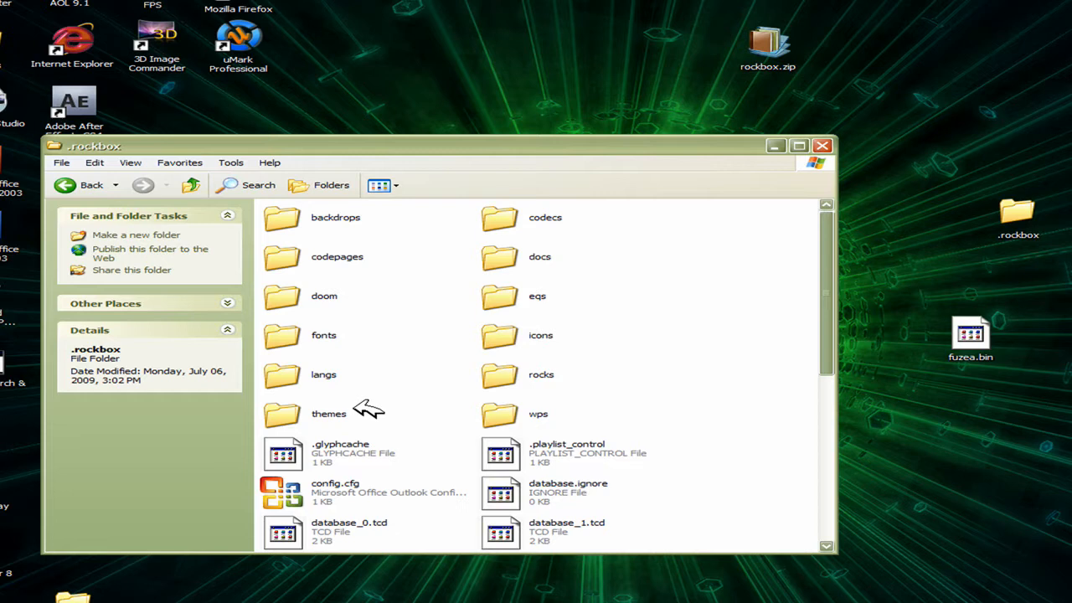
mouse_move(328, 413)
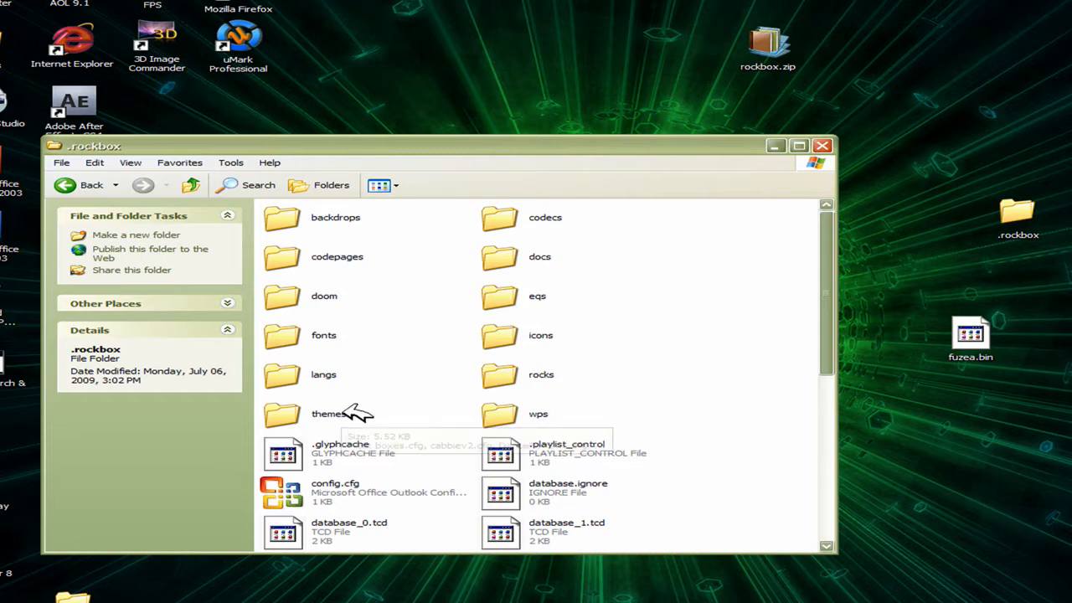
mouse_move(689, 333)
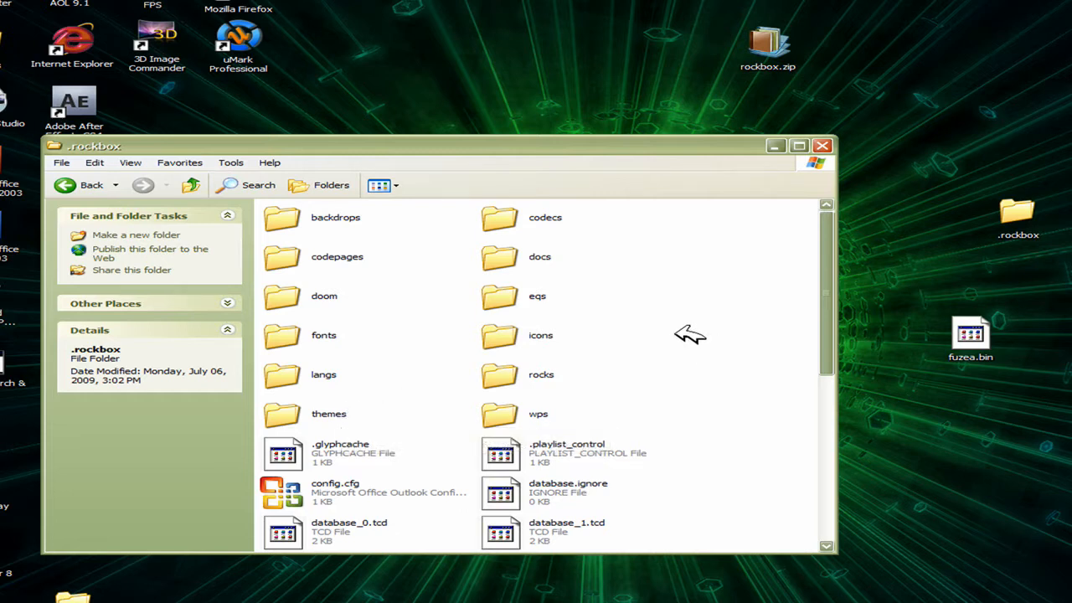
mouse_move(750, 360)
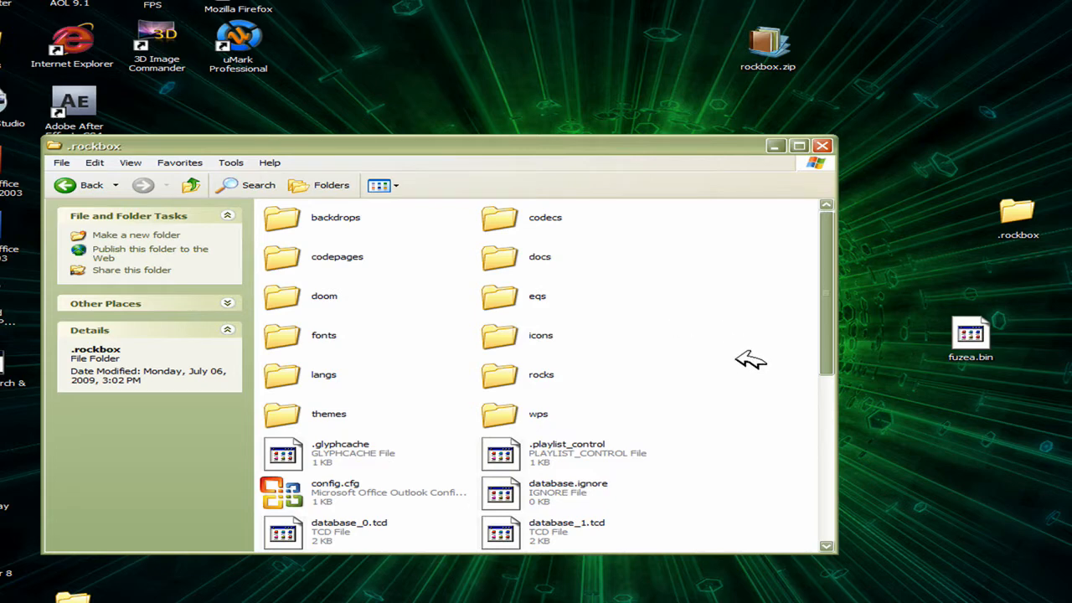
- Go back to the SANSA FUZE root, minimize, and place fuzea.bin under .rockbox
scroll("down", 3)
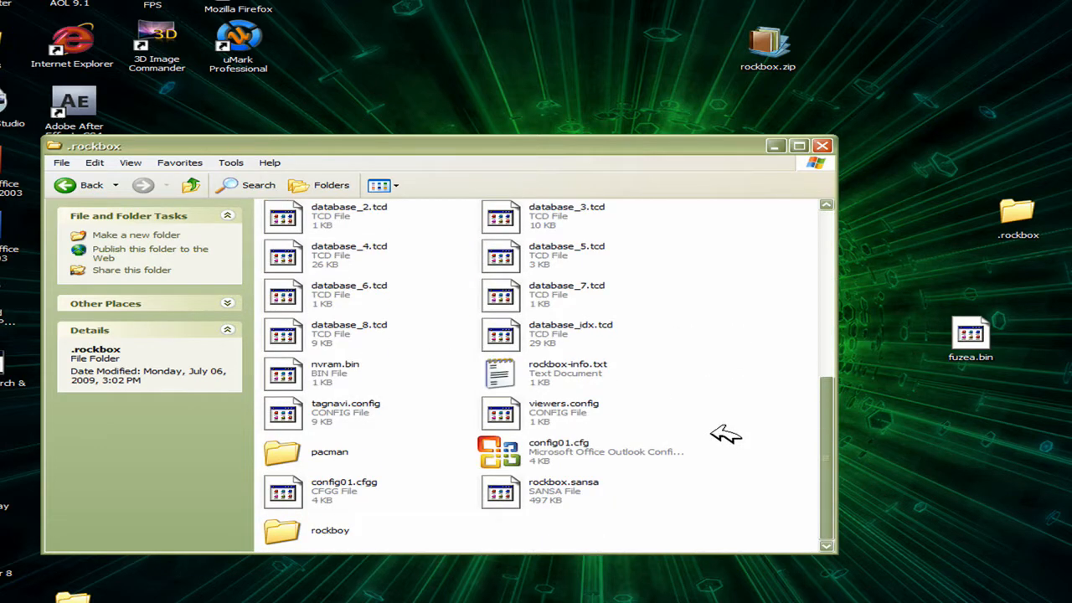
left_click(81, 185)
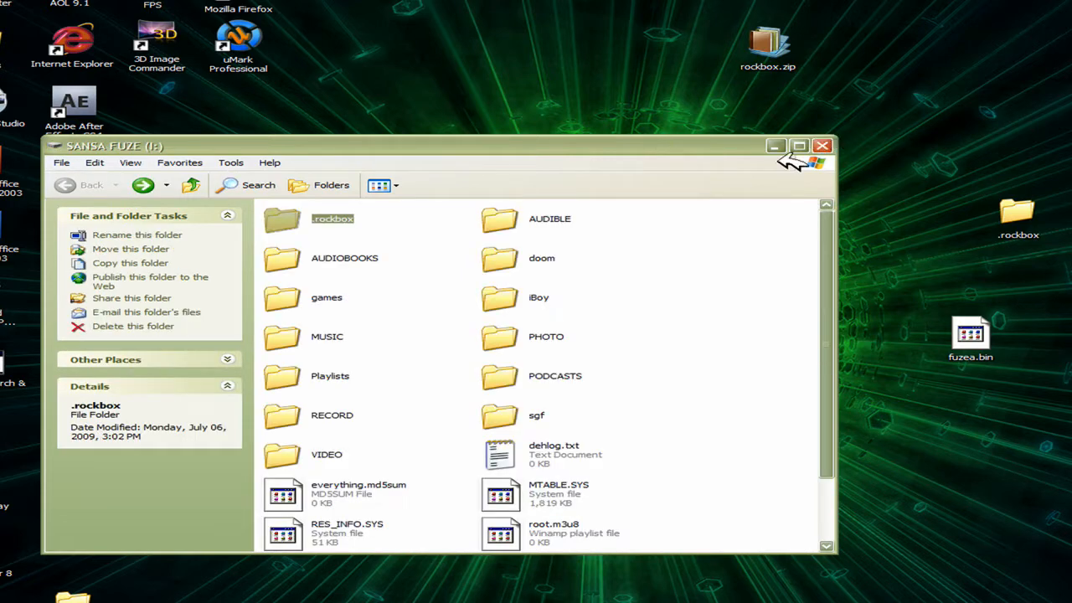
left_click(823, 146)
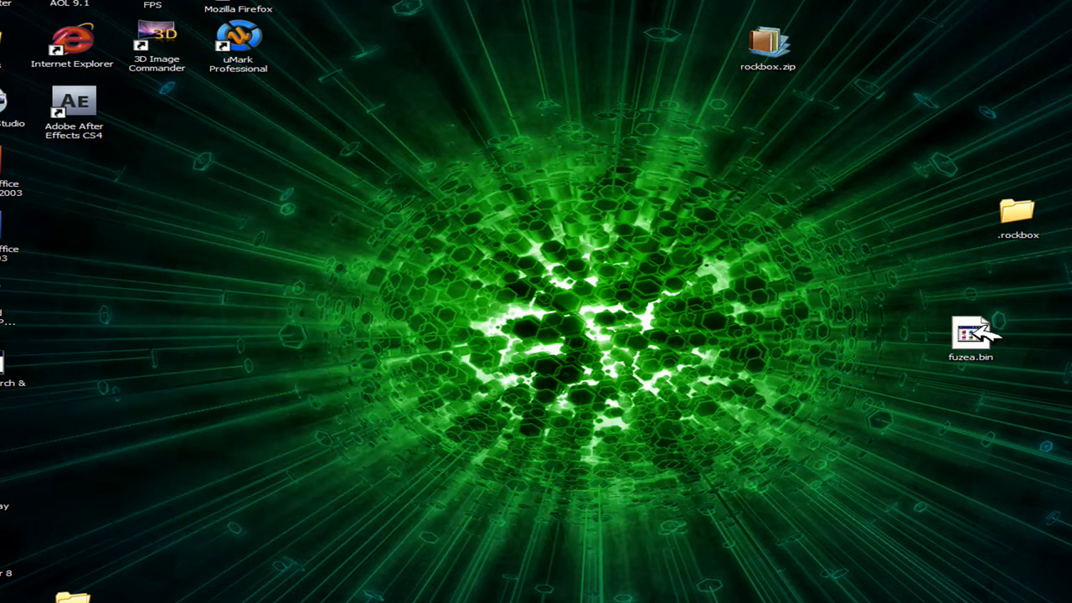
left_click_drag(971, 335, 1022, 281)
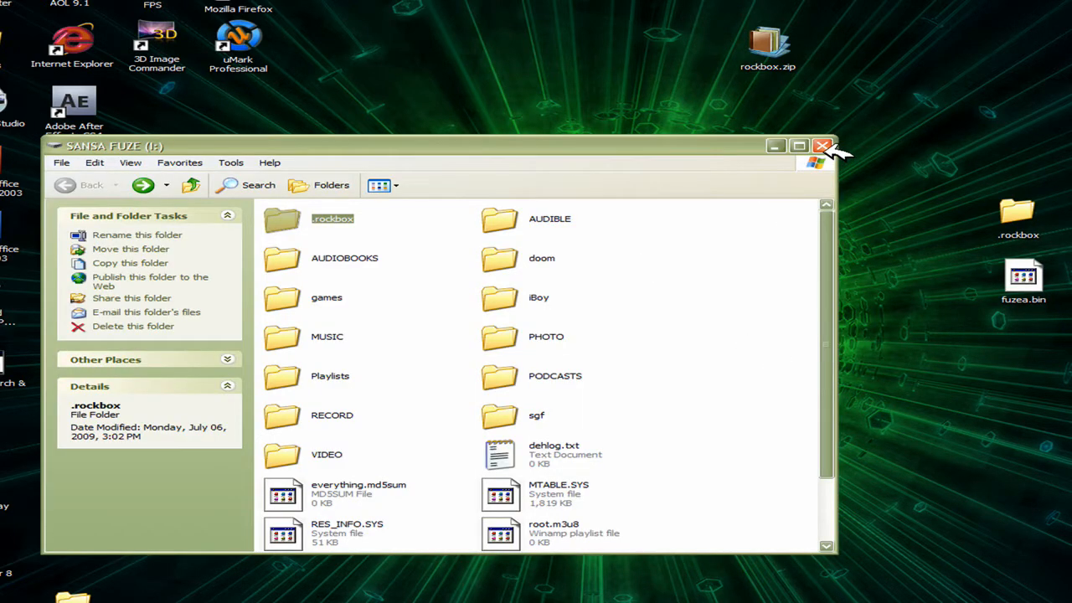
- Close the SANSA FUZE drive window to reveal the desktop
left_click(822, 145)
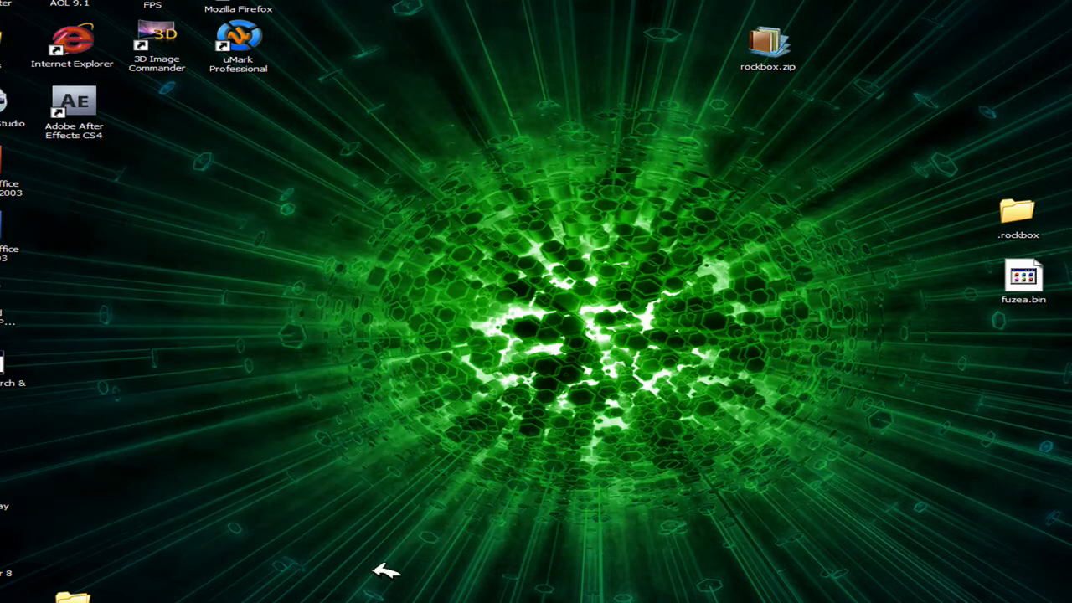
mouse_move(808, 361)
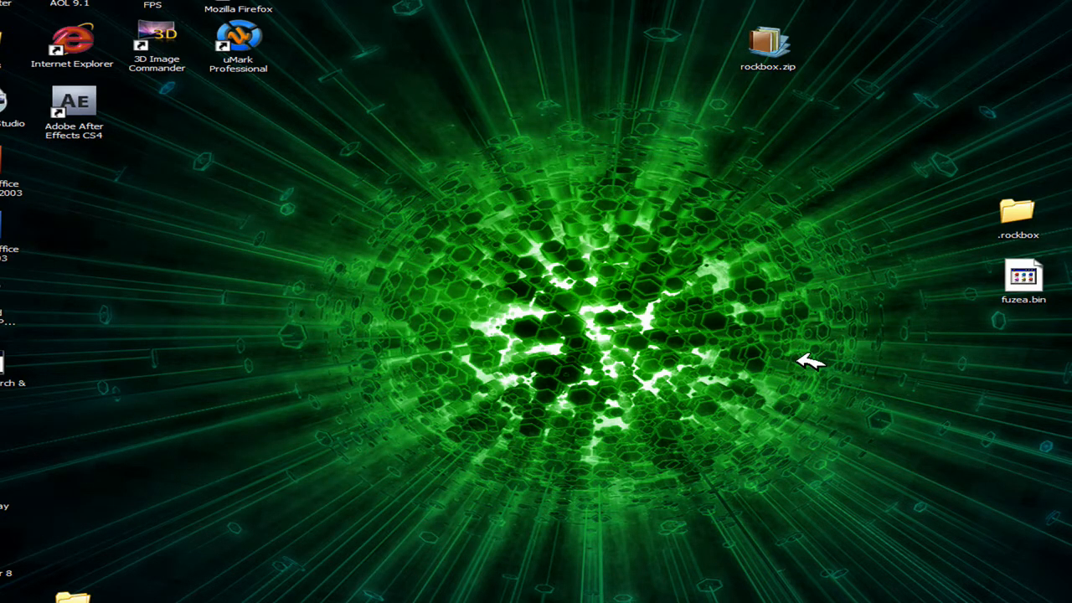
mouse_move(804, 312)
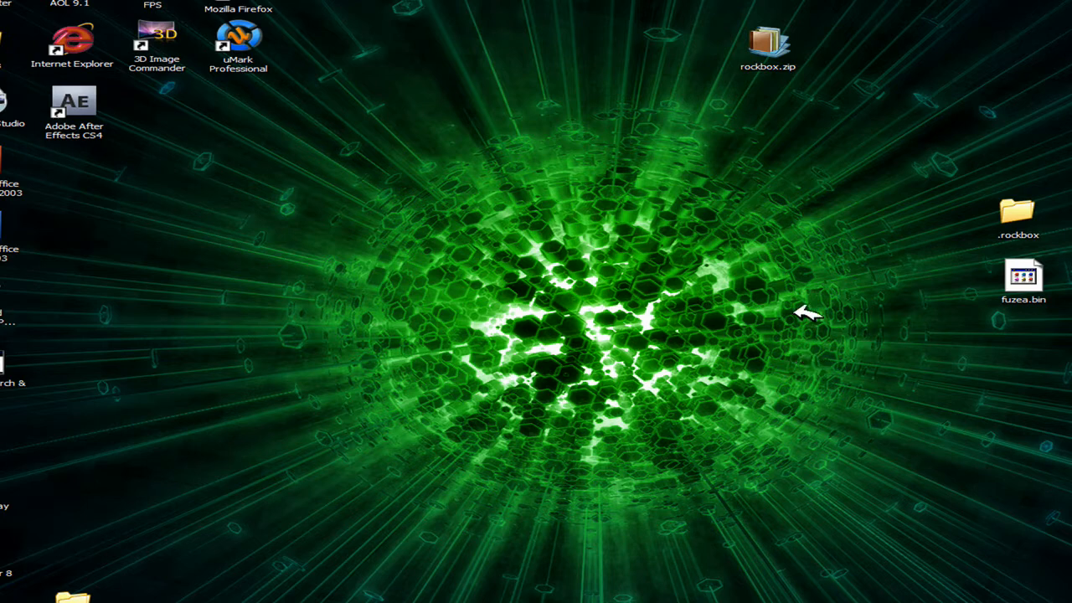
mouse_move(821, 318)
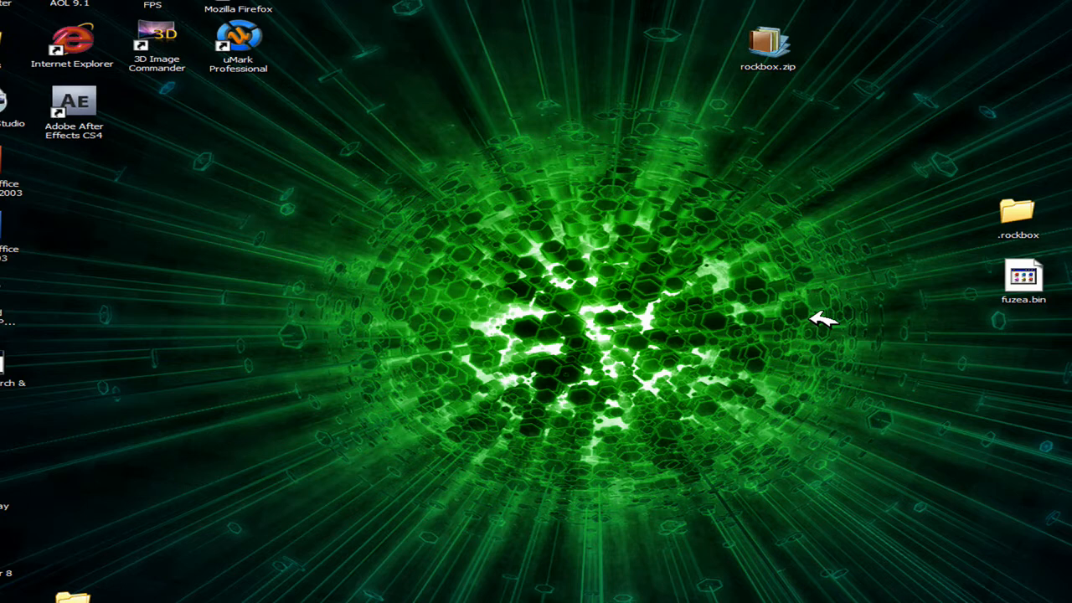
mouse_move(821, 324)
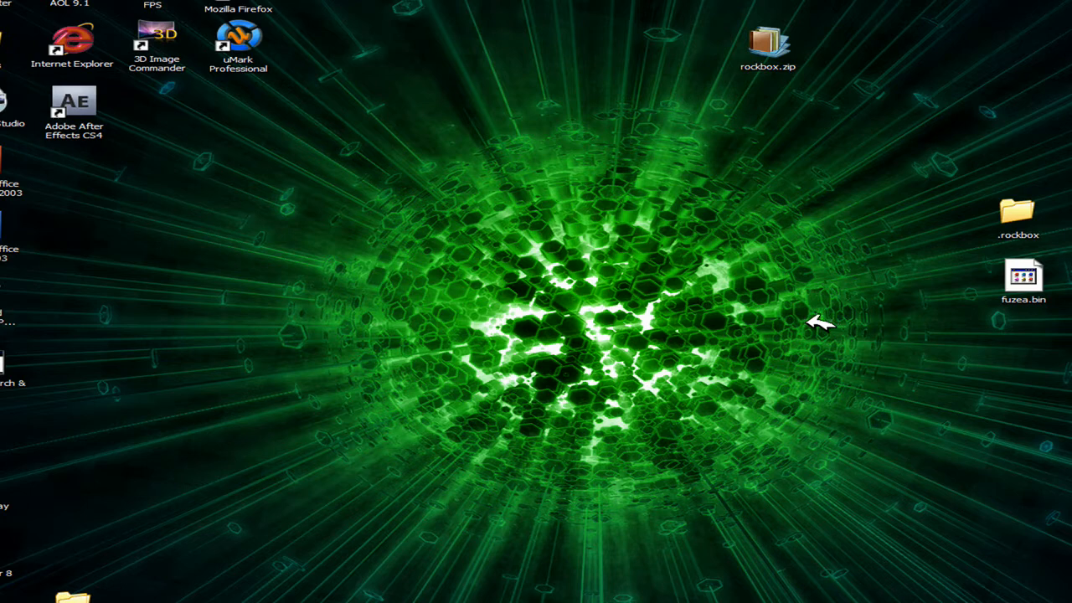
mouse_move(820, 320)
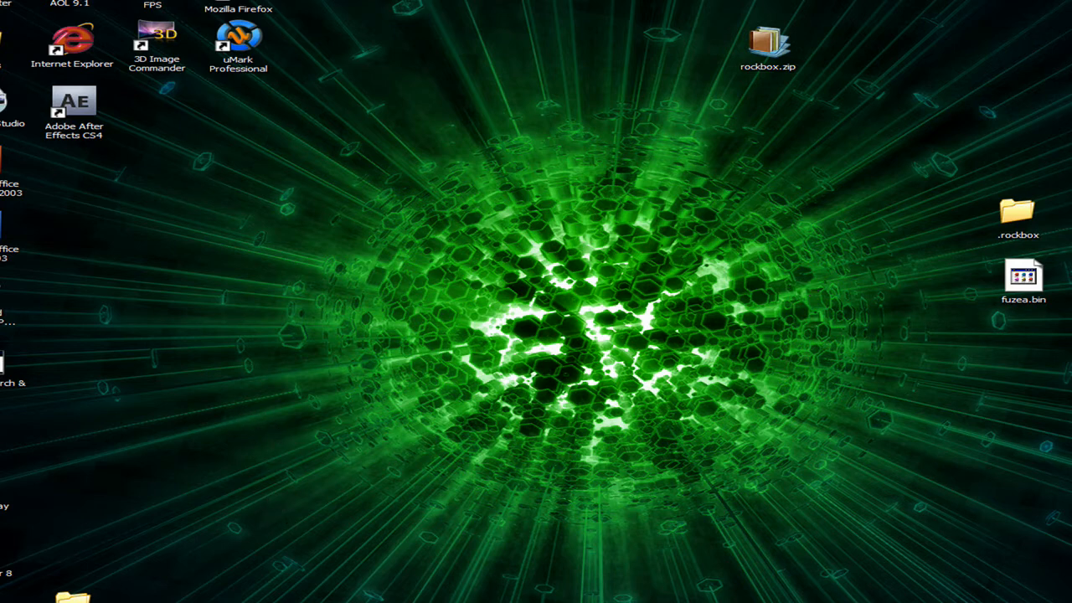
- Navigate through .rockbox and games into the doom folder with the WAD files
double_click(1018, 217)
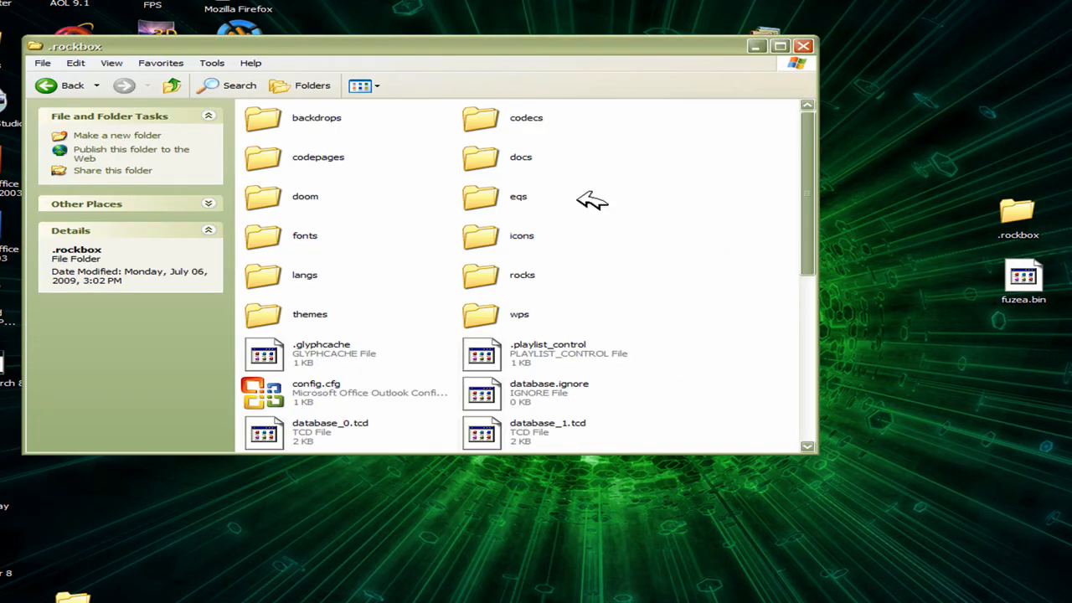
mouse_move(138, 115)
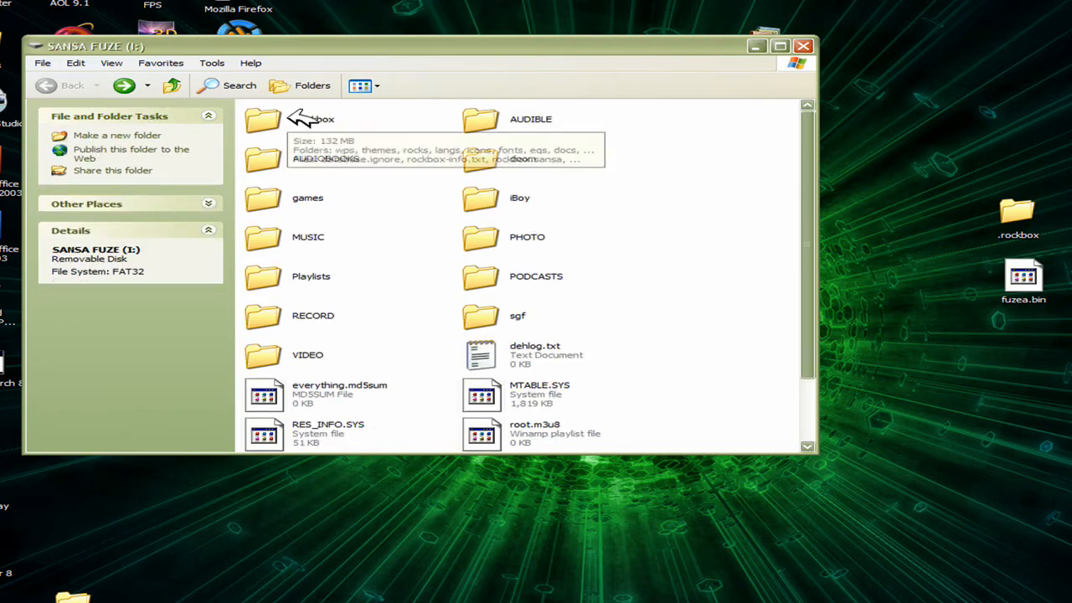
double_click(262, 119)
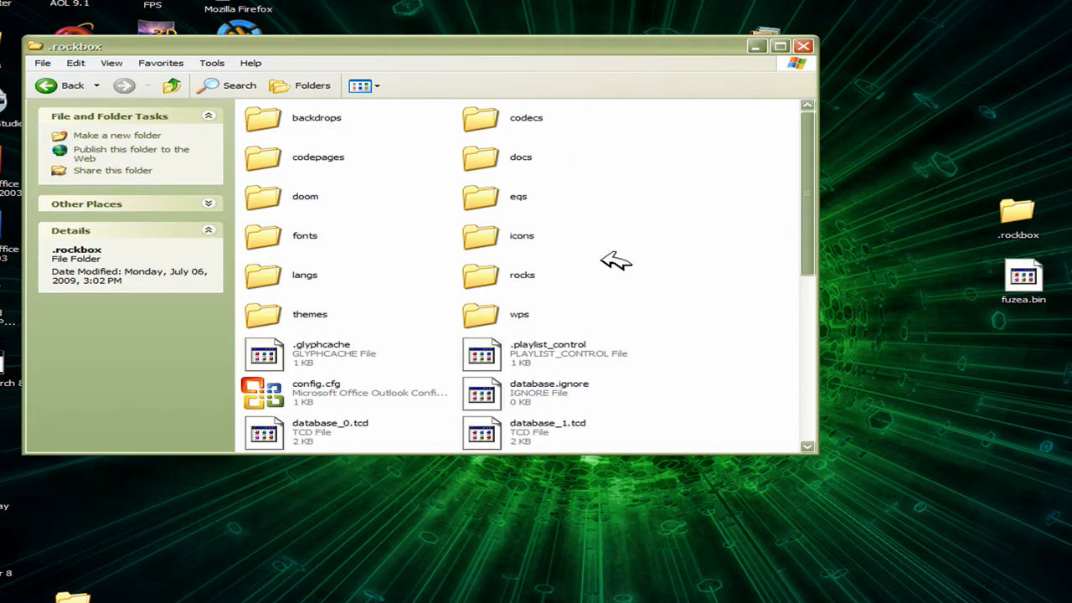
mouse_move(473, 176)
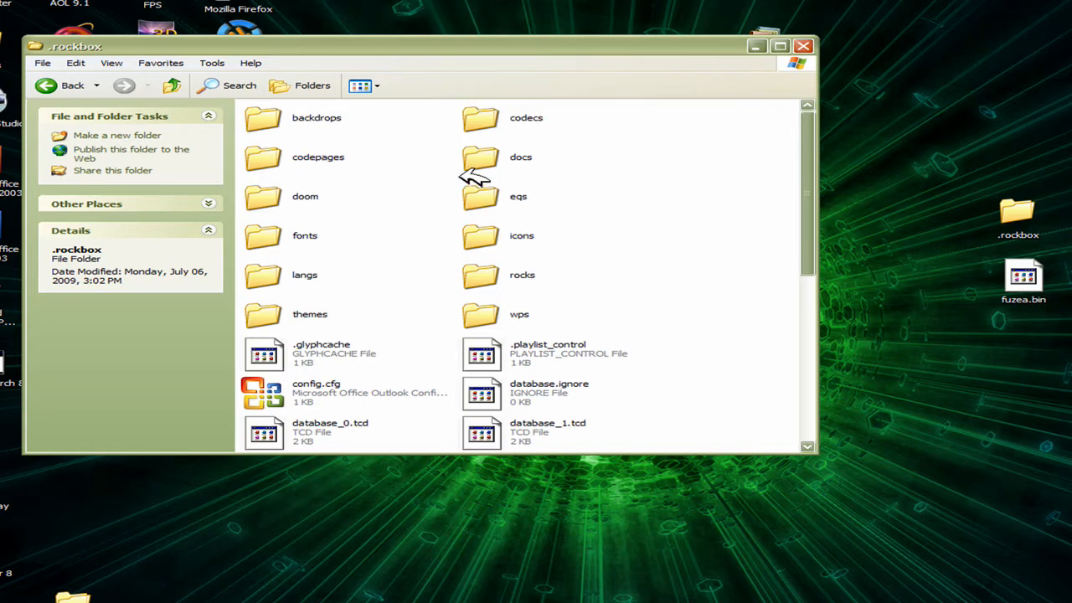
double_click(521, 274)
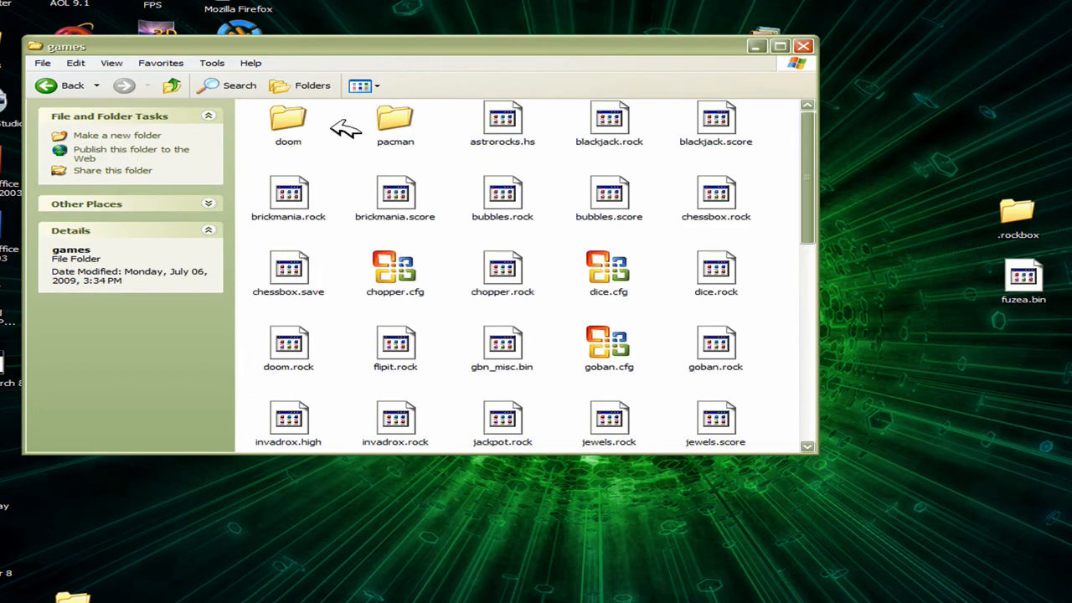
double_click(288, 122)
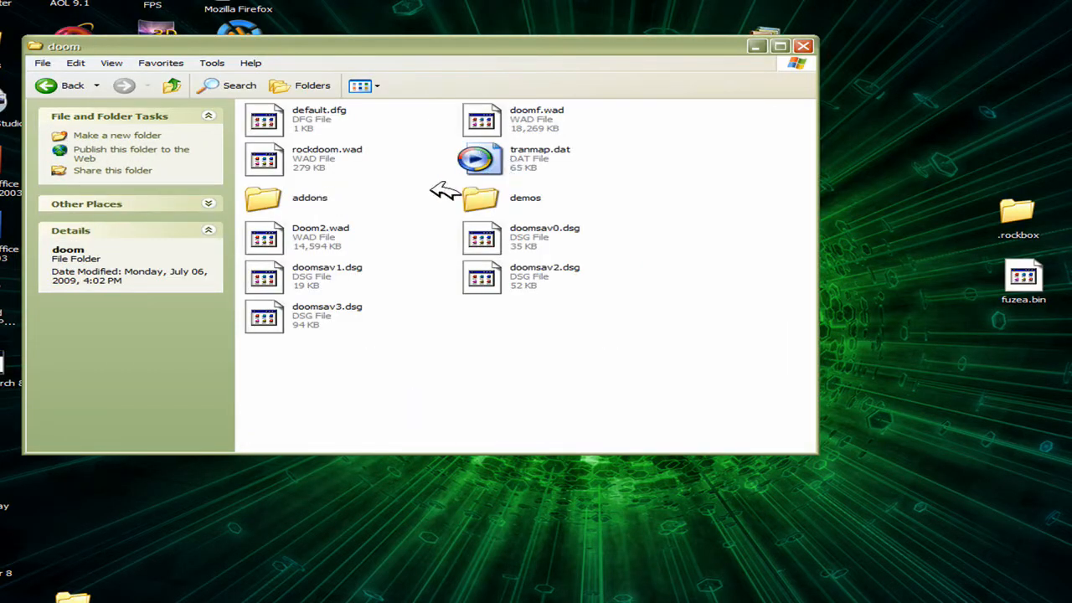
left_click(72, 84)
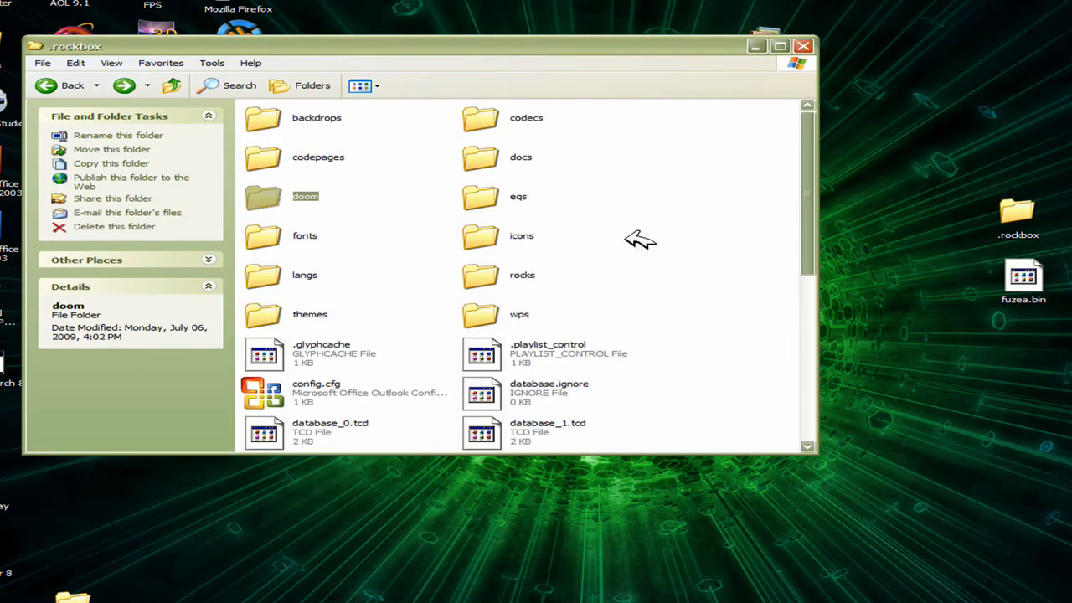
mouse_move(314, 194)
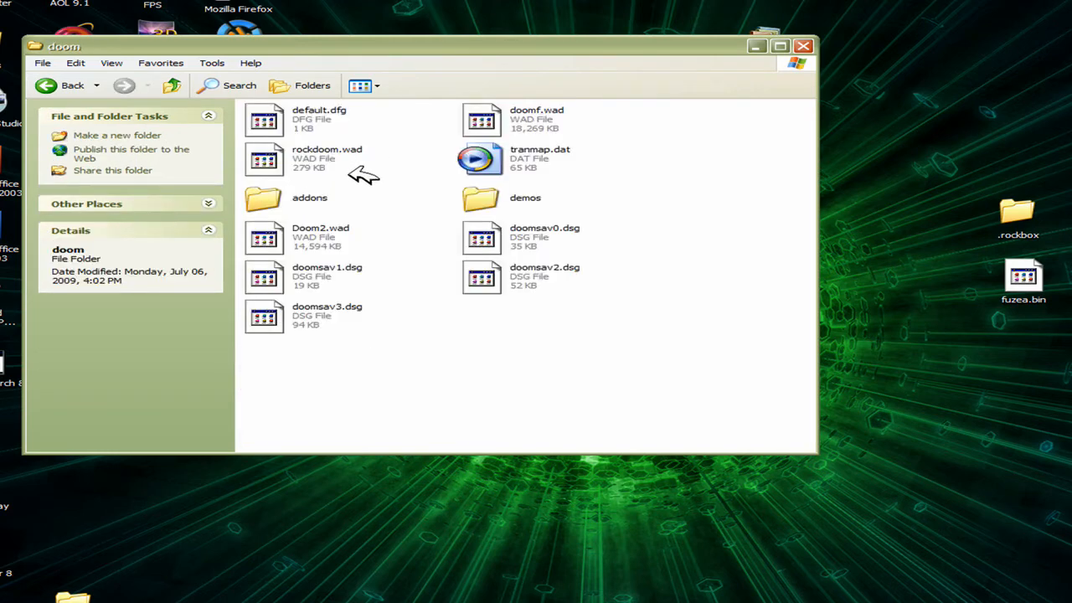
mouse_move(466, 330)
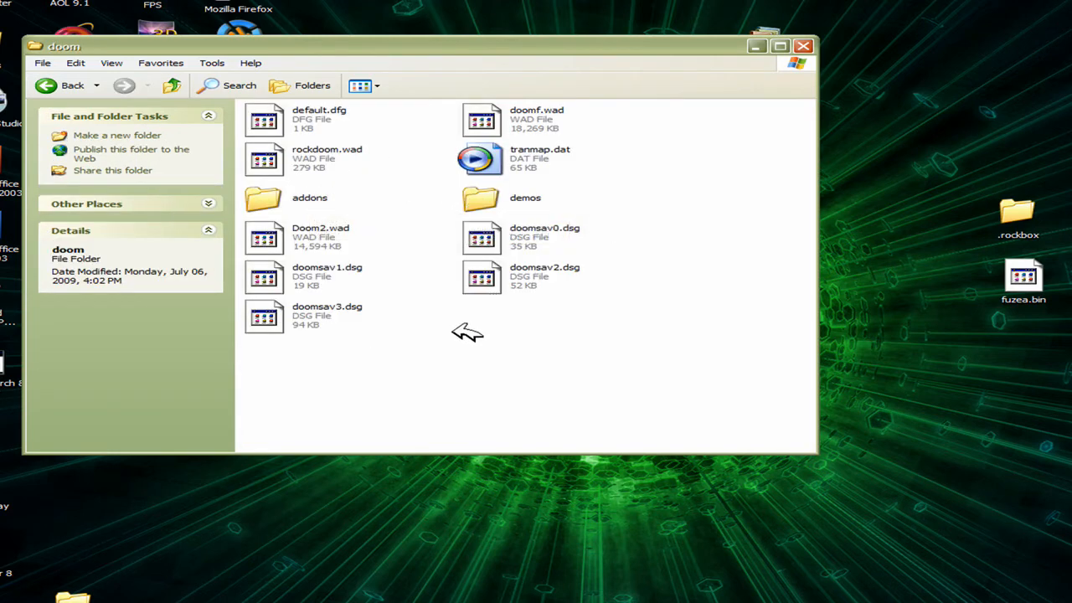
left_click(72, 85)
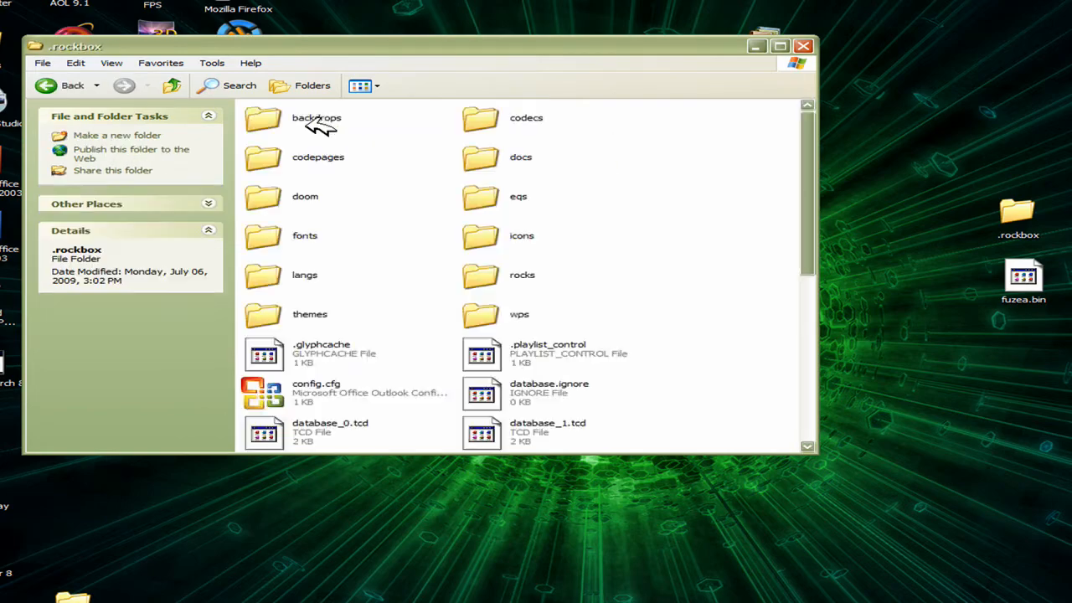
double_click(305, 196)
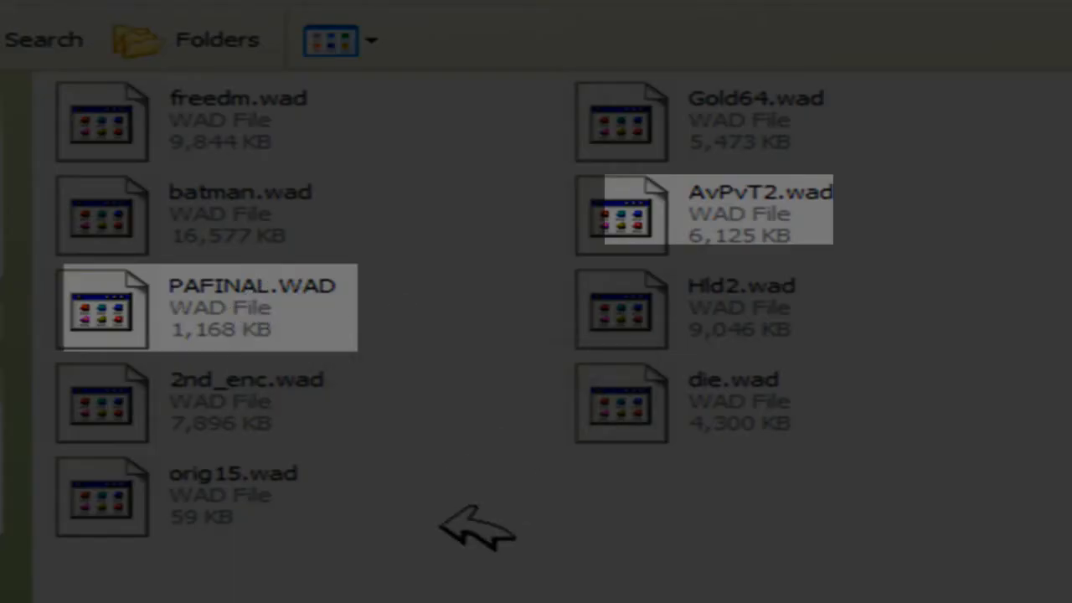
mouse_move(813, 192)
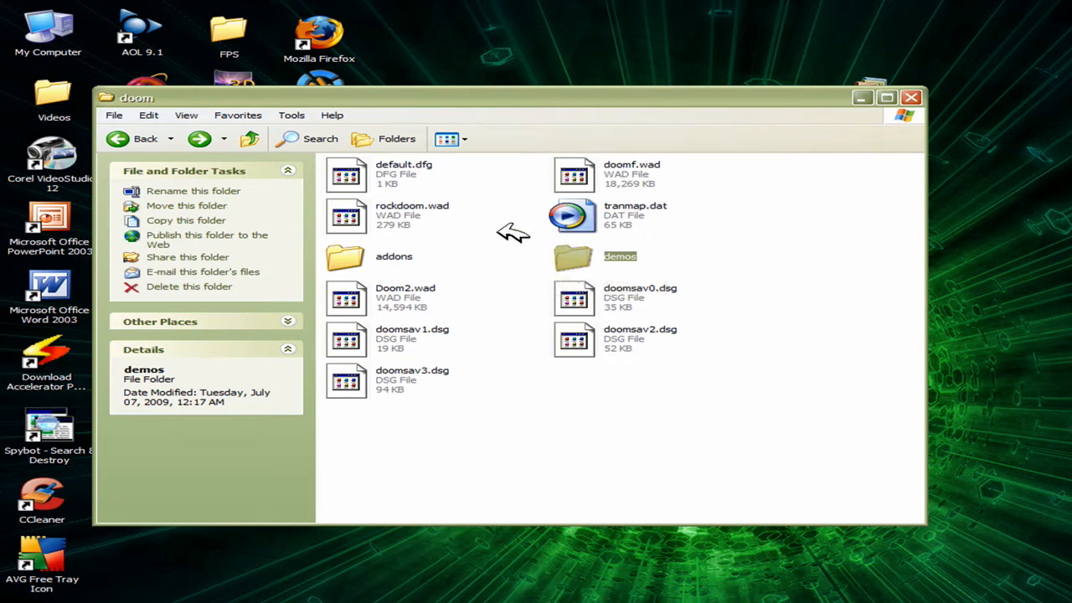
- Go back from the doom folder up to the .rockbox folder
left_click(134, 139)
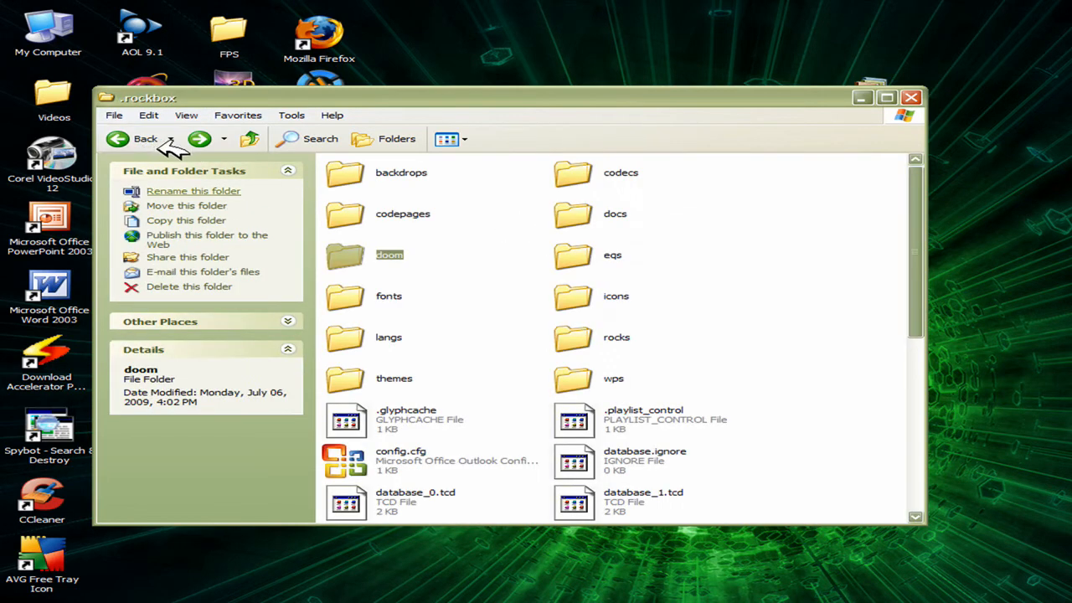
mouse_move(528, 230)
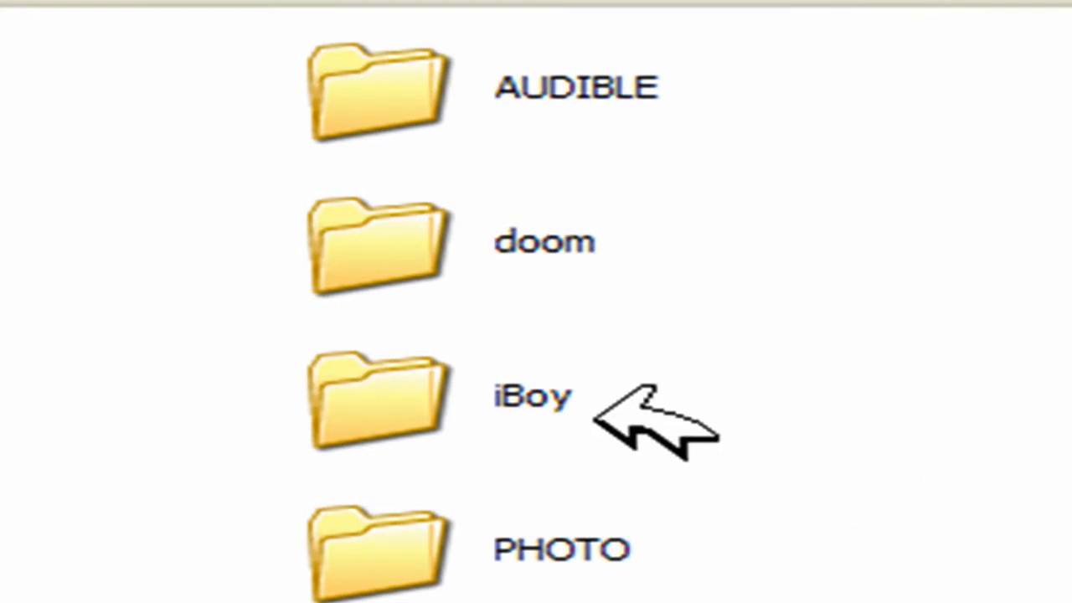
mouse_move(686, 427)
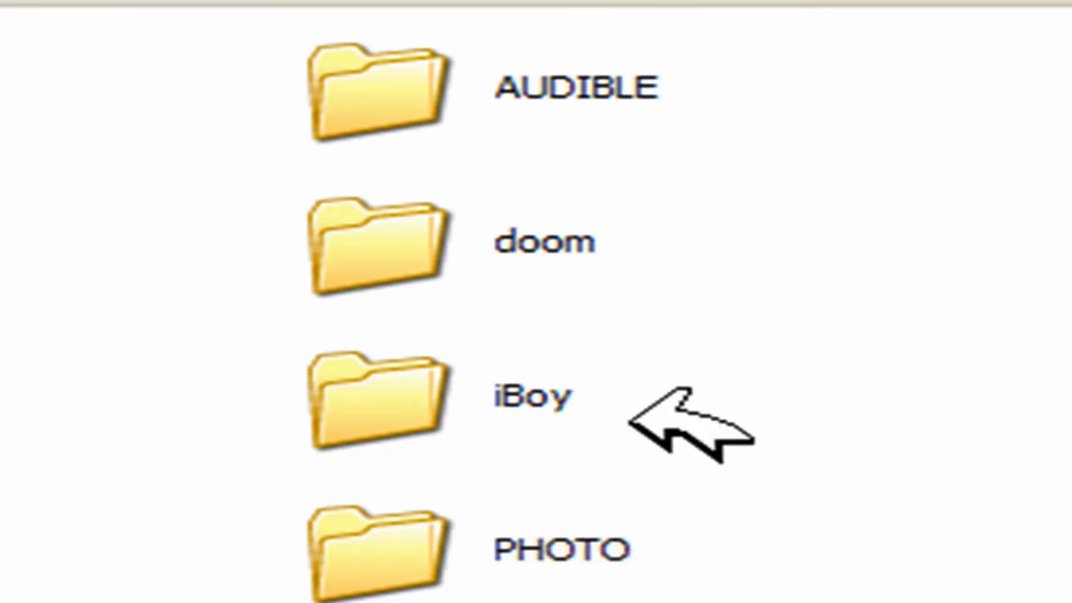
mouse_move(549, 394)
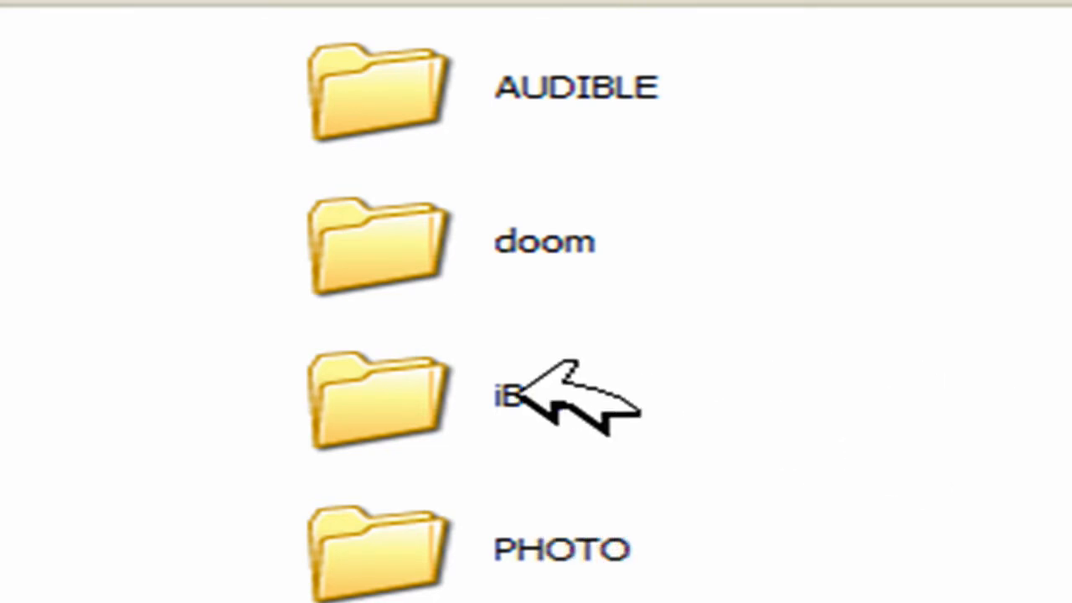